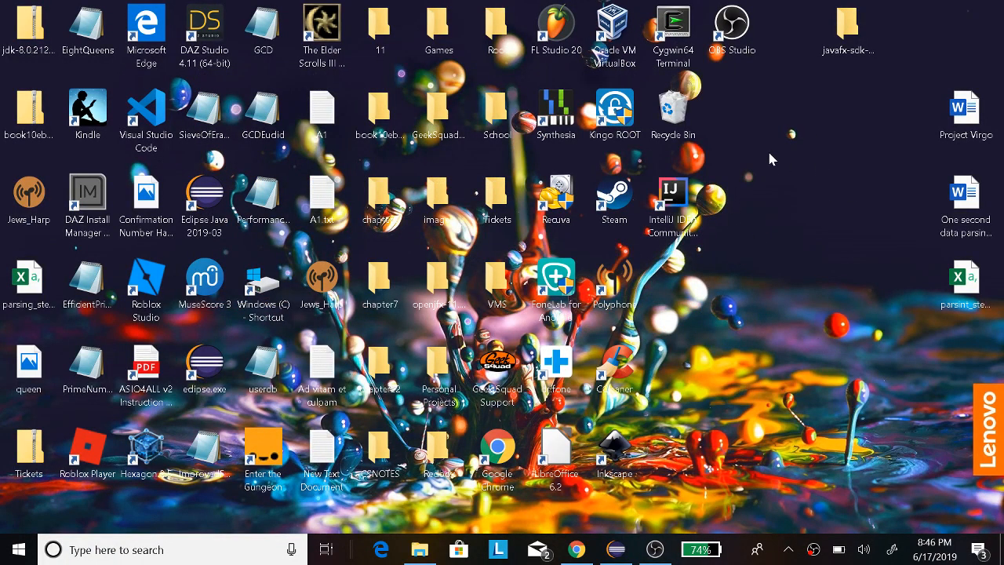
mouse_move(729, 351)
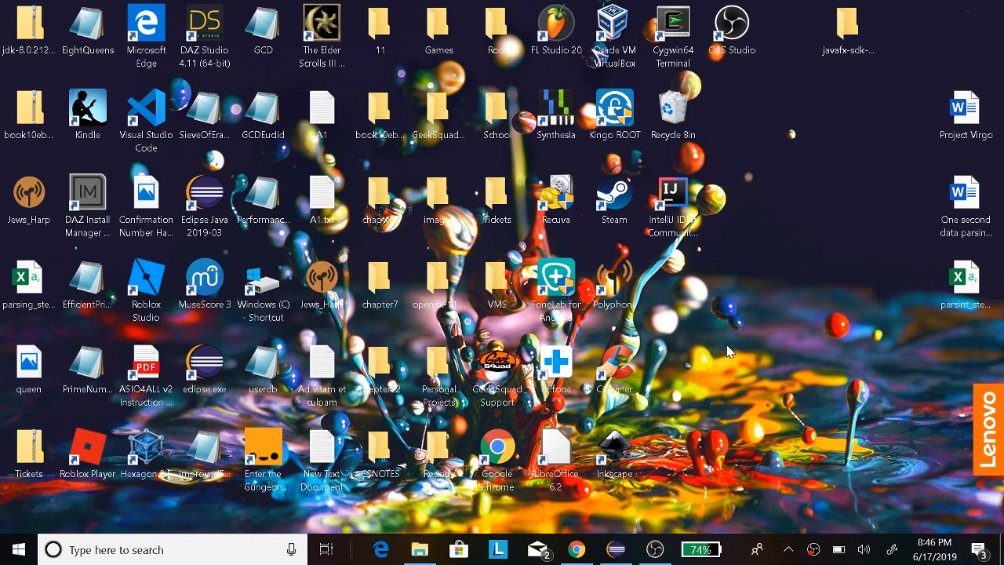
mouse_move(743, 243)
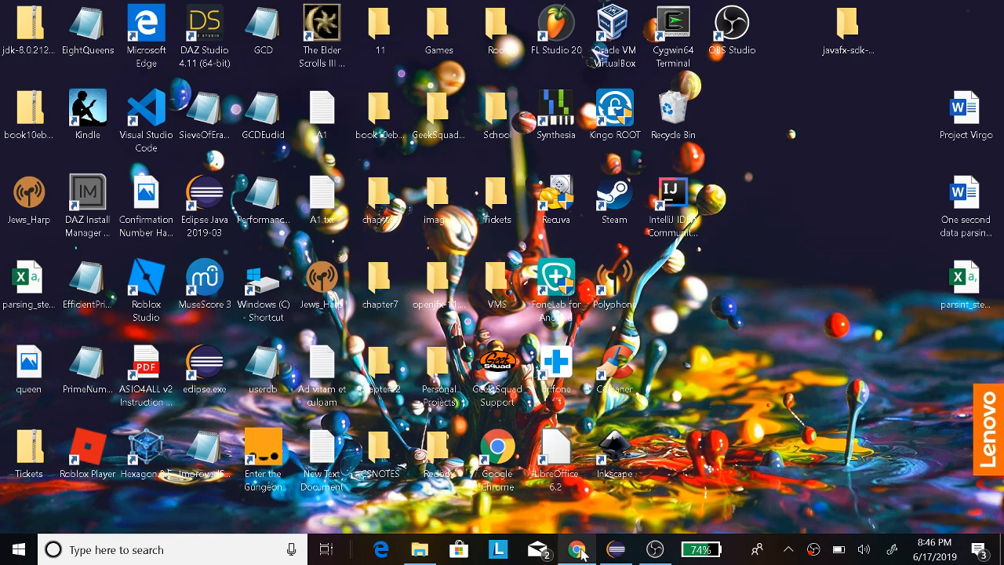
Look over the JavaFX download pages in the web browser
click(574, 549)
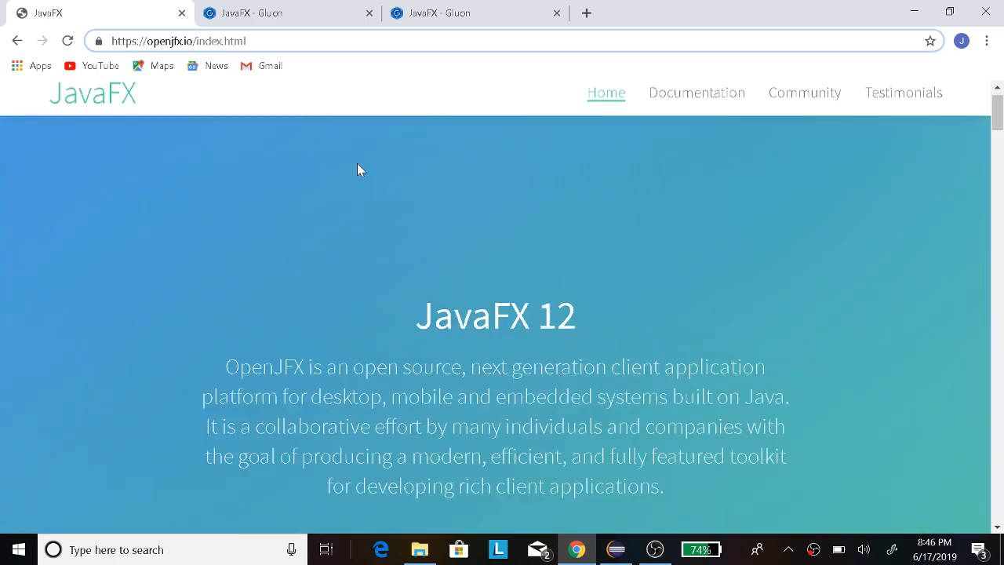
scroll(down, 3)
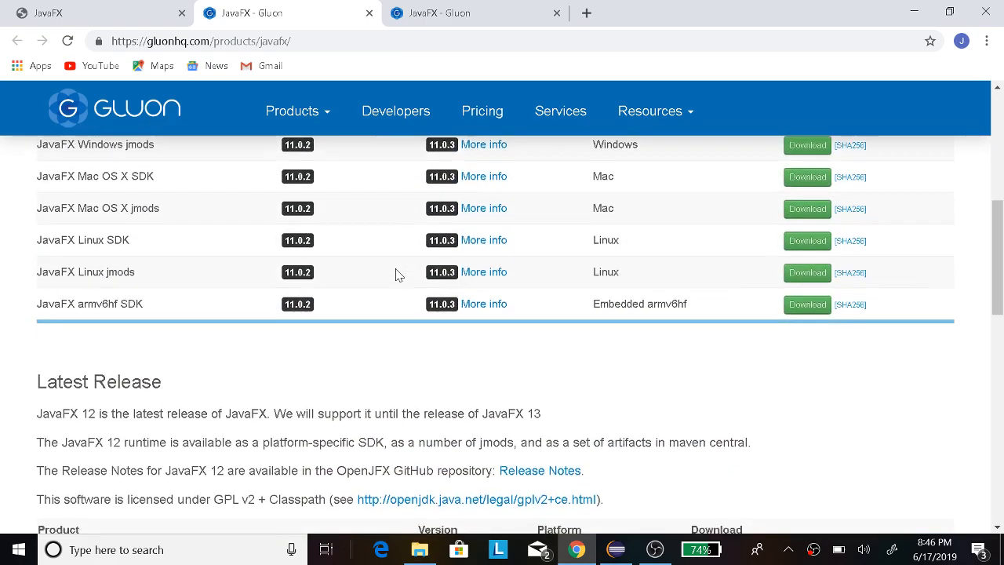
scroll(down, 3)
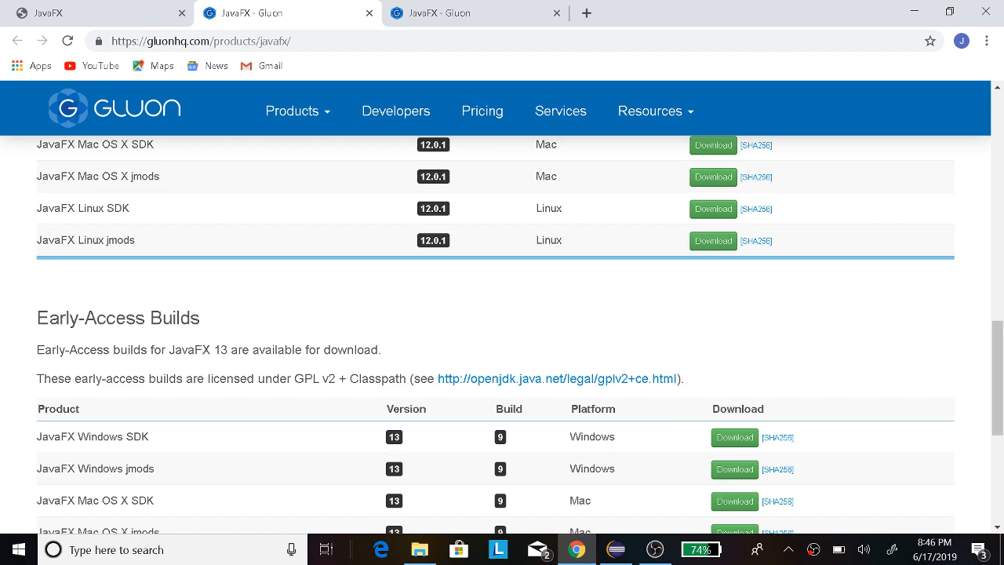
scroll(up, 3)
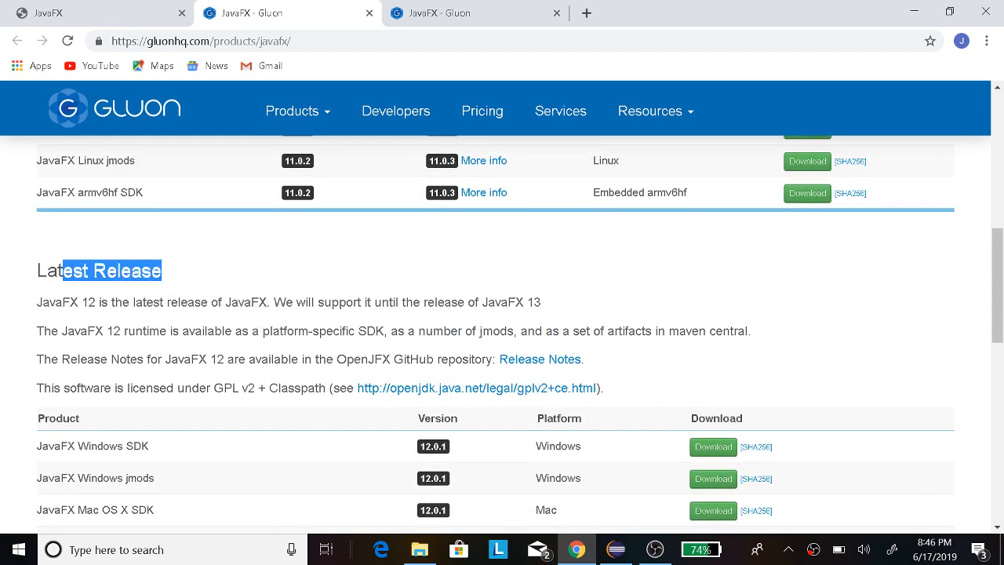
scroll(down, 3)
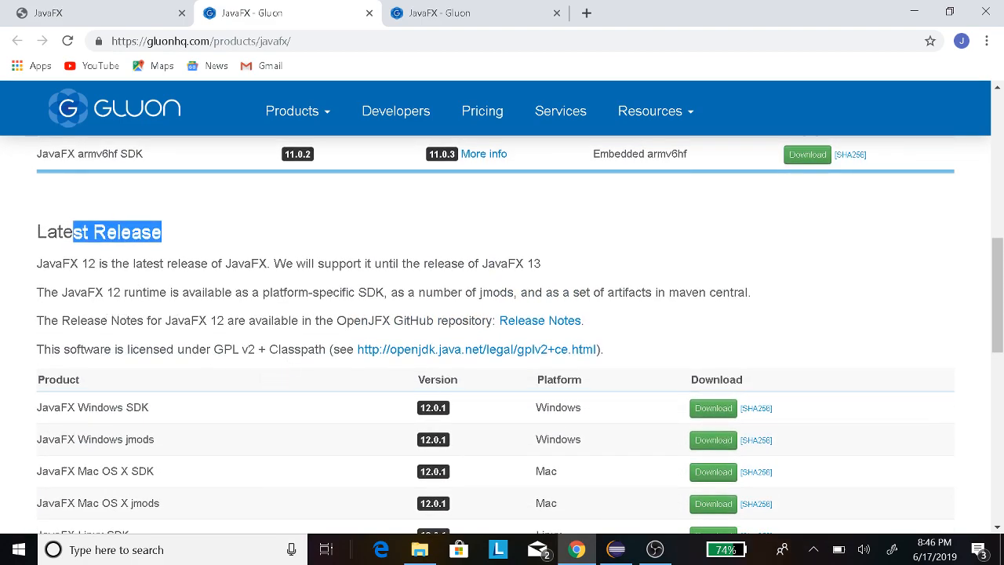
scroll(down, 3)
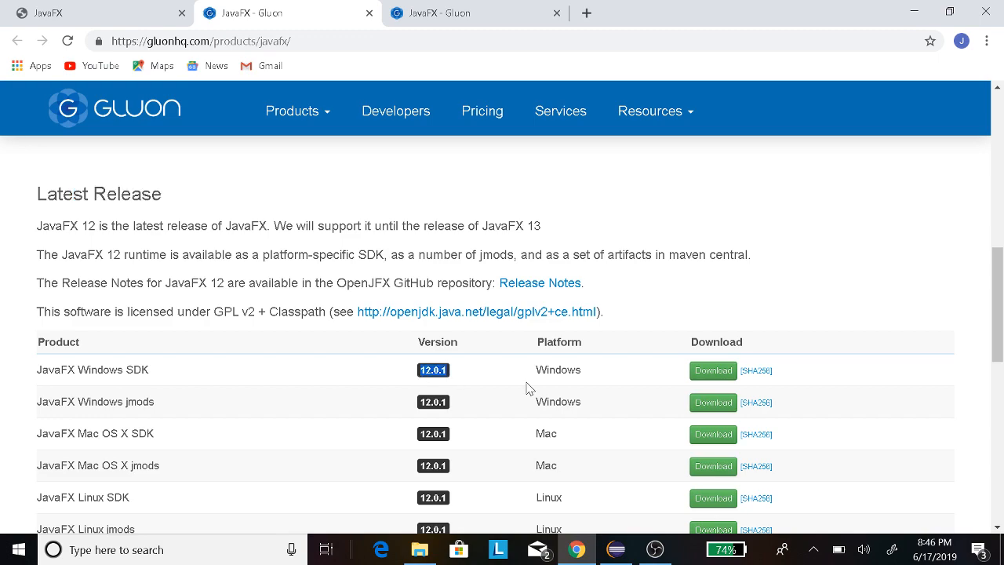
mouse_move(850, 16)
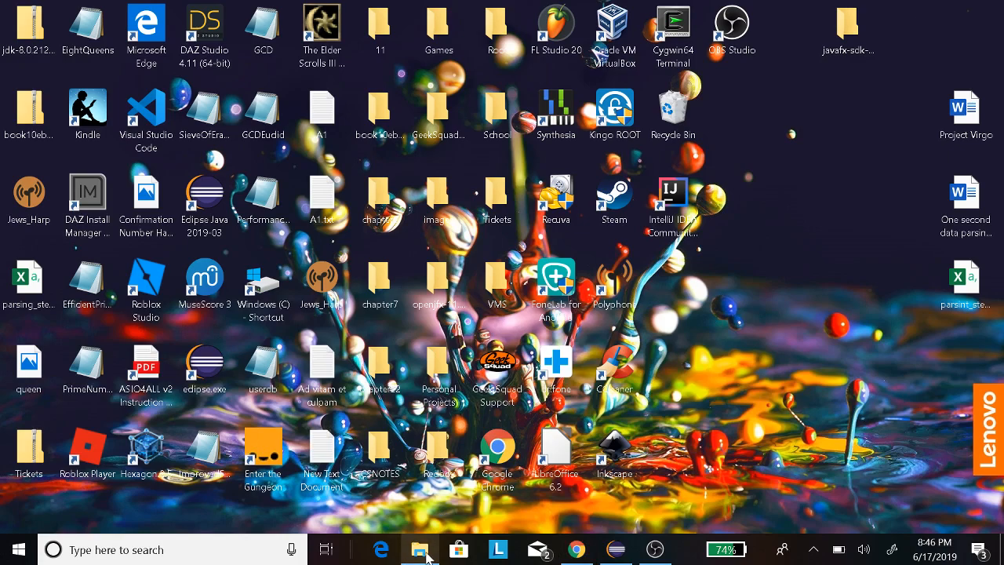
Browse the Downloads folder into the JavaFX 12 SDK's lib folder holding the JARs
click(417, 549)
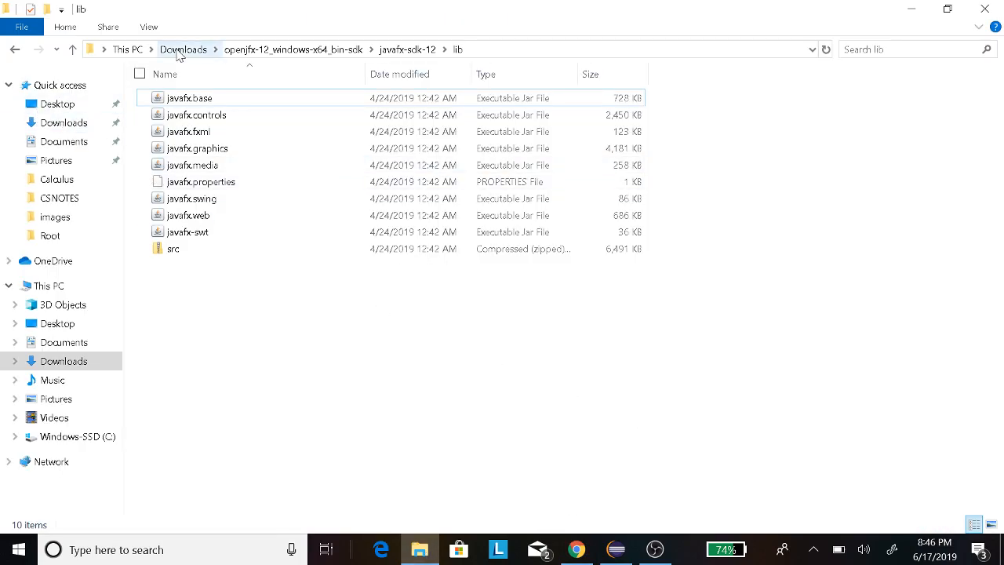
click(182, 47)
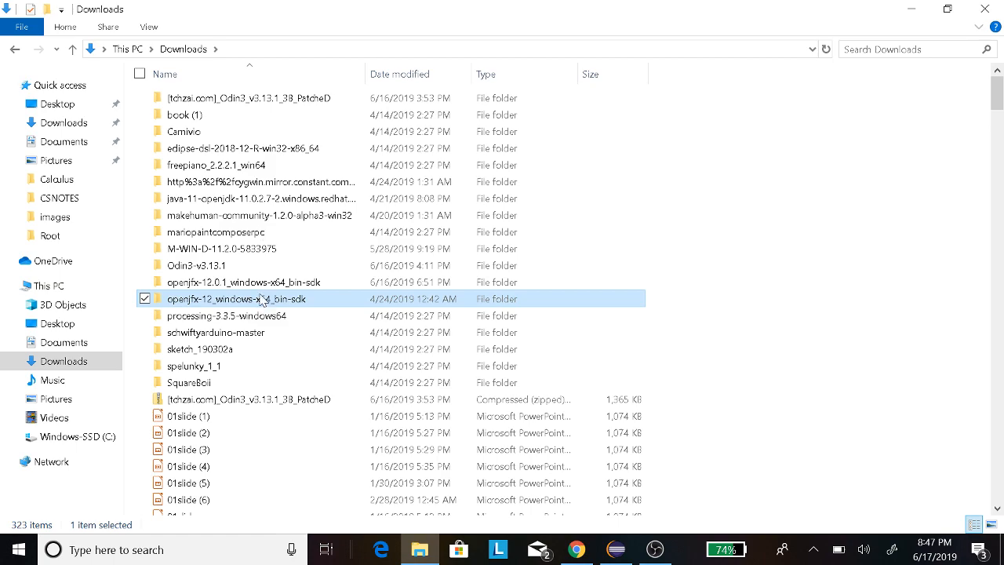
mouse_move(260, 301)
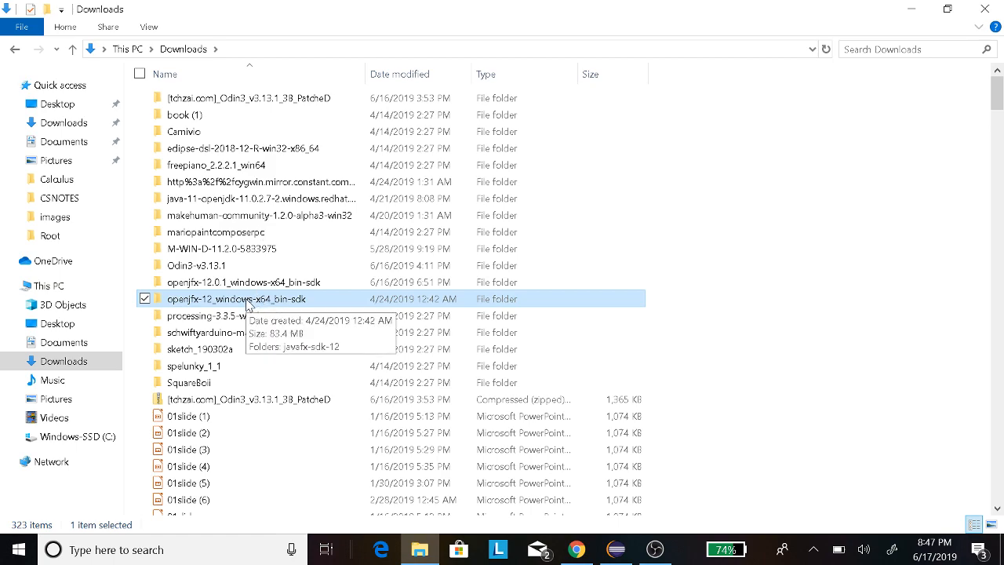
mouse_move(276, 309)
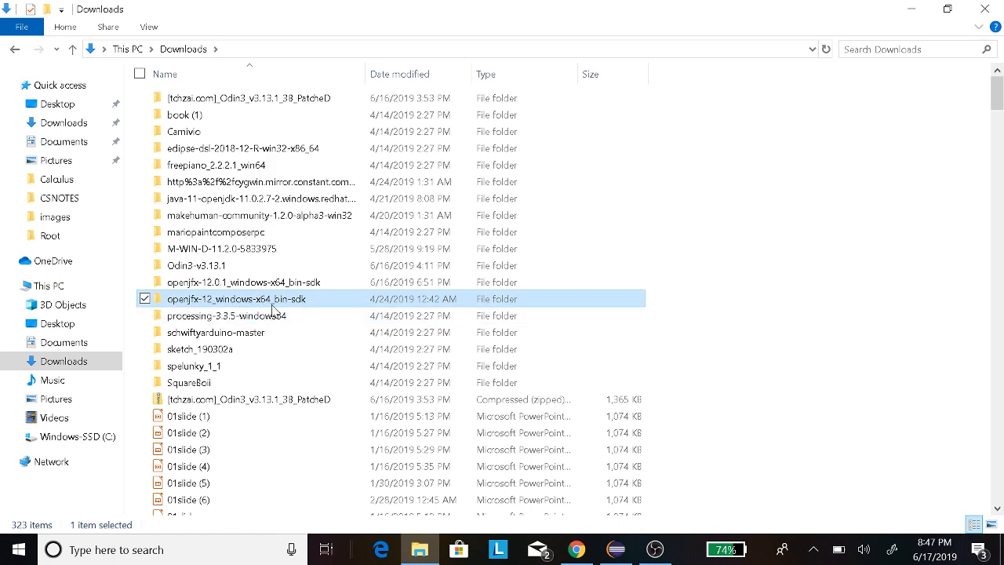
mouse_move(260, 306)
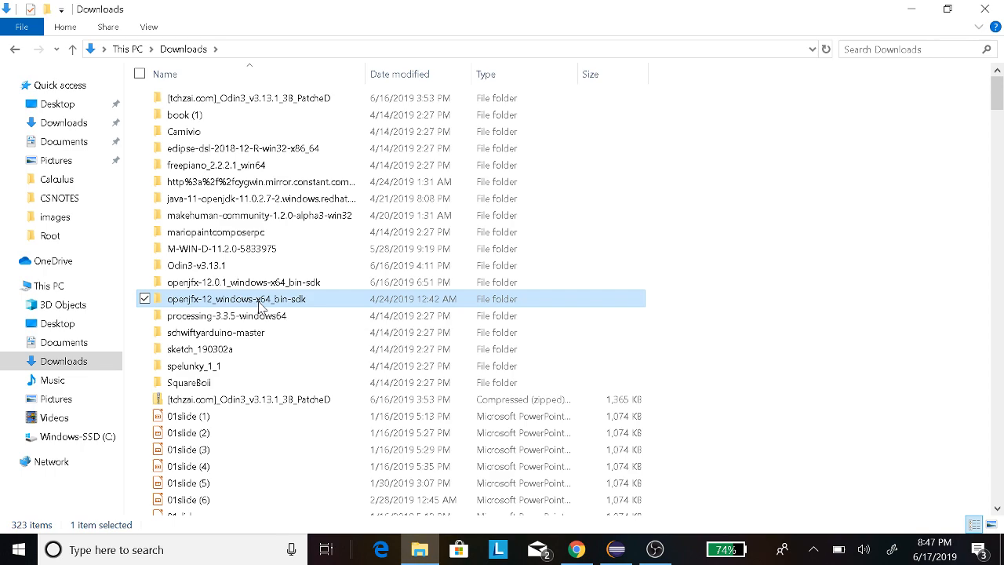
double_click(232, 298)
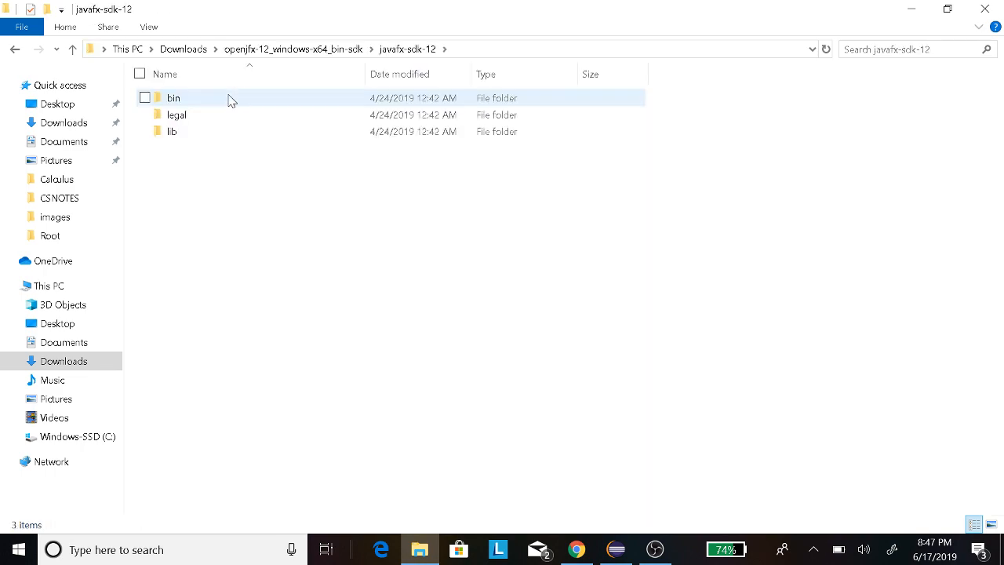
click(173, 132)
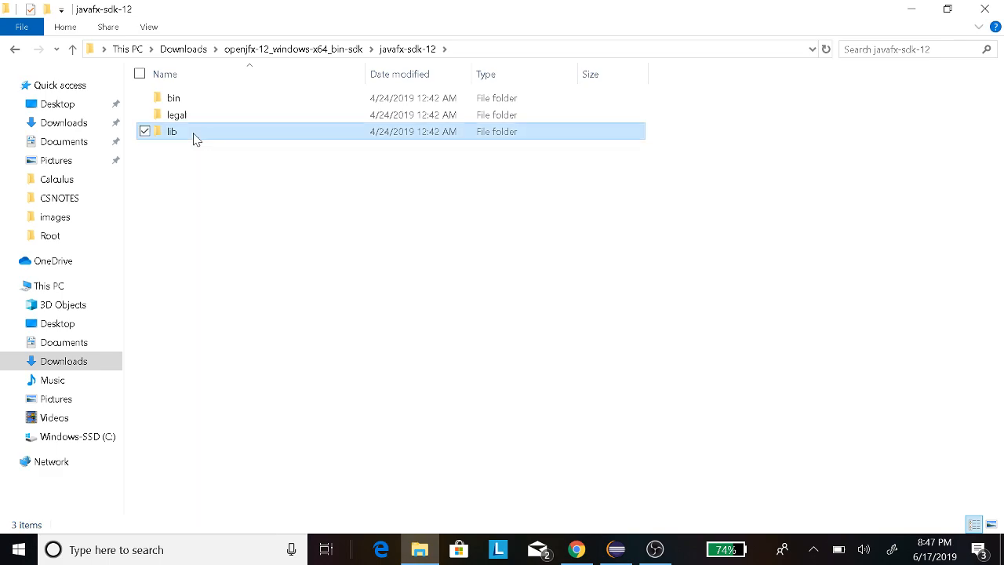
double_click(173, 132)
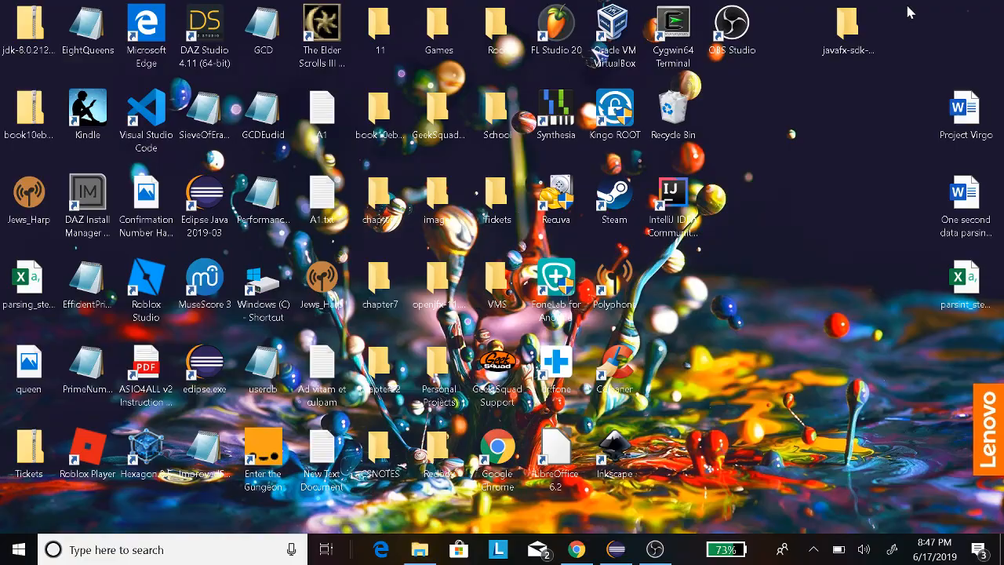
Back in Eclipse, start a new Java project named WindowTest
click(618, 551)
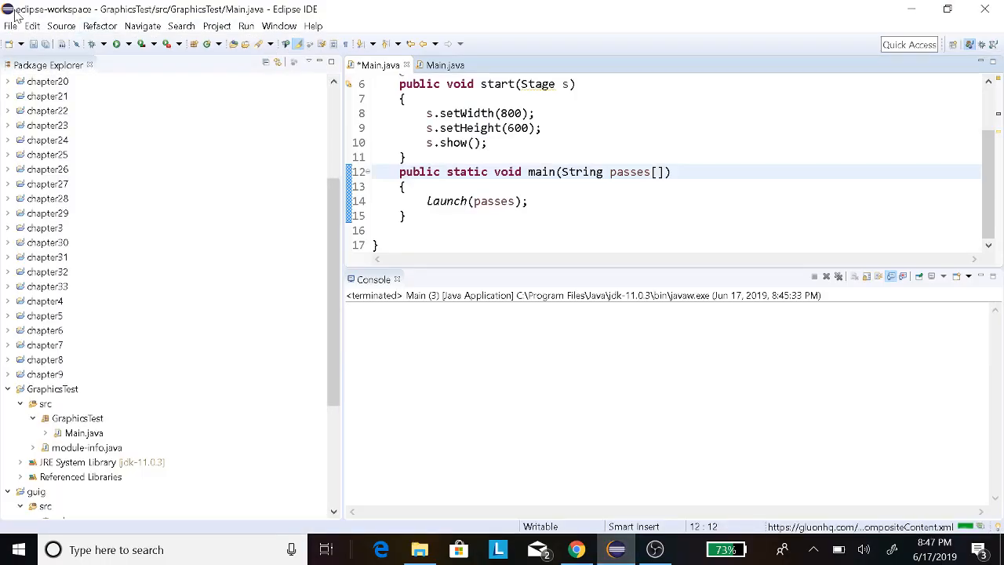
click(11, 27)
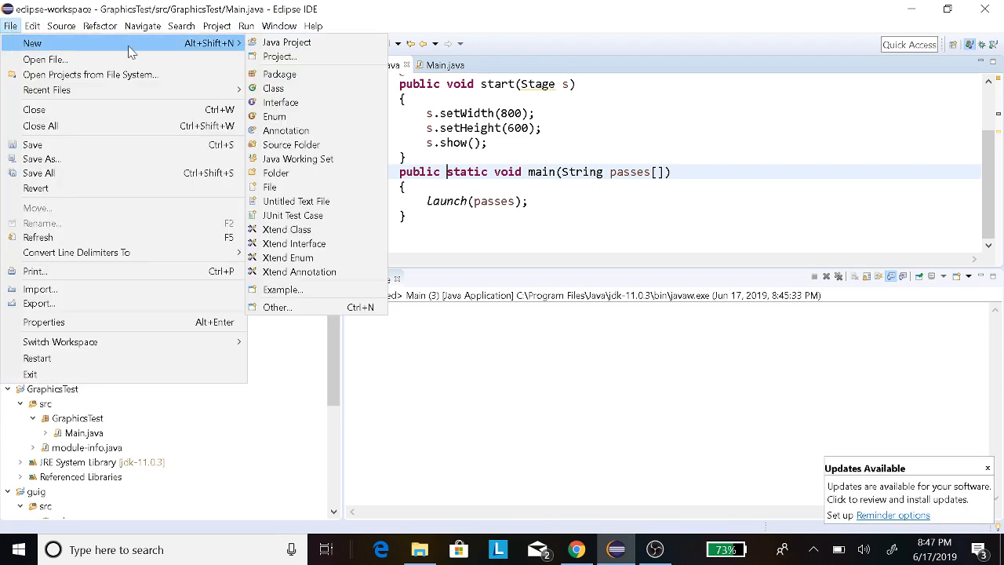
click(286, 43)
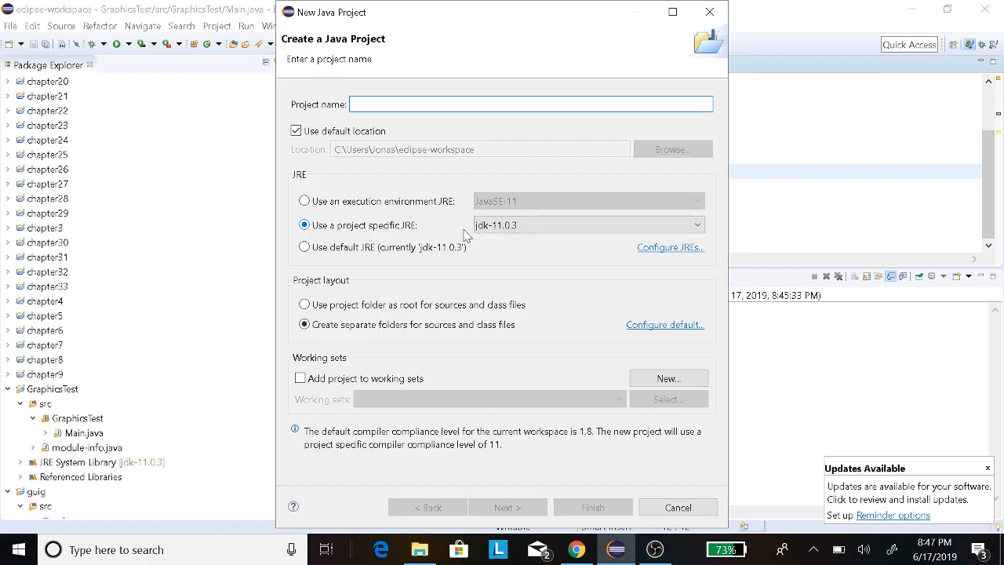
text(WindowTe)
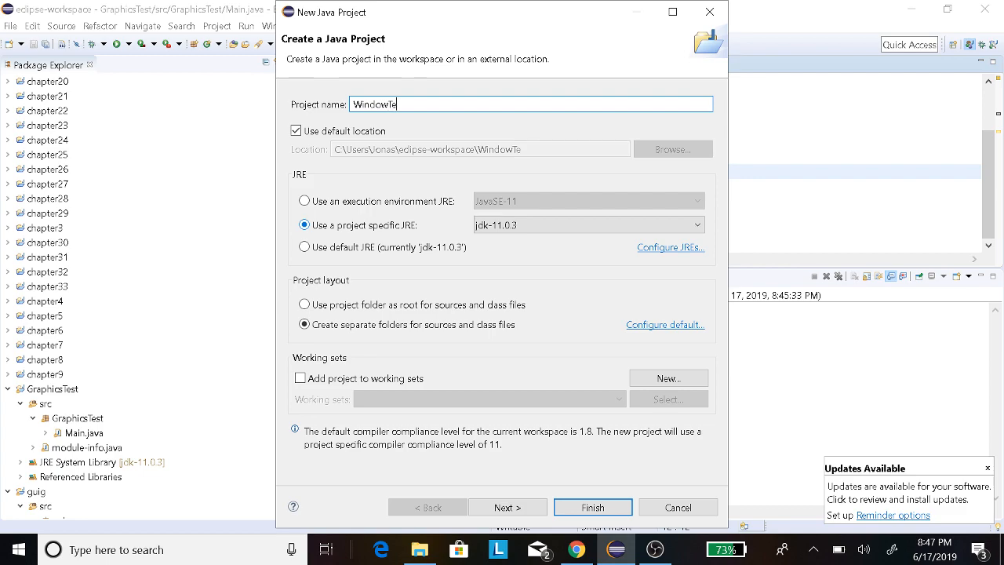
text(st)
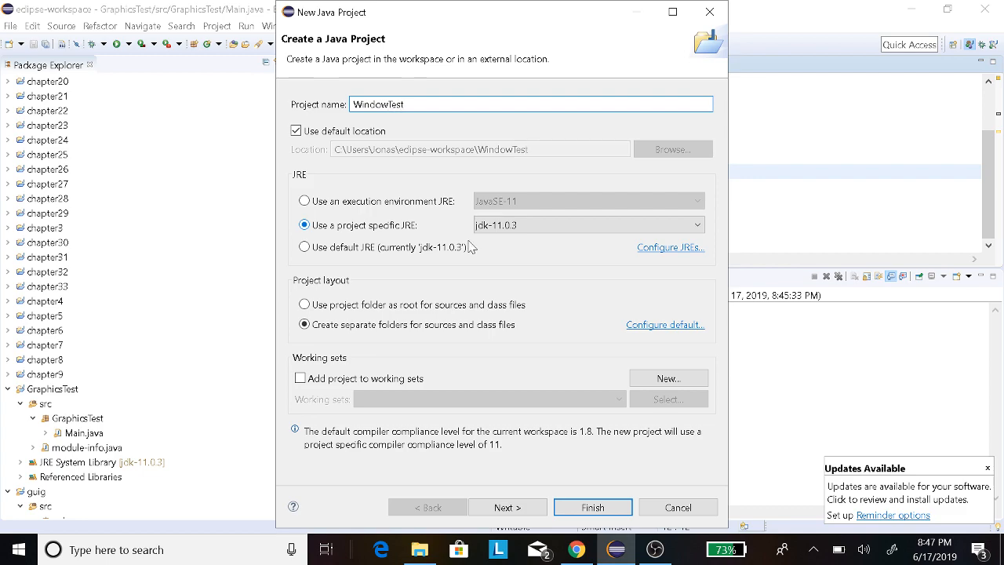
Finish WindowTest on JRE jdk-11.0.3 and create its module-info.java declaring module WindowTest
click(587, 224)
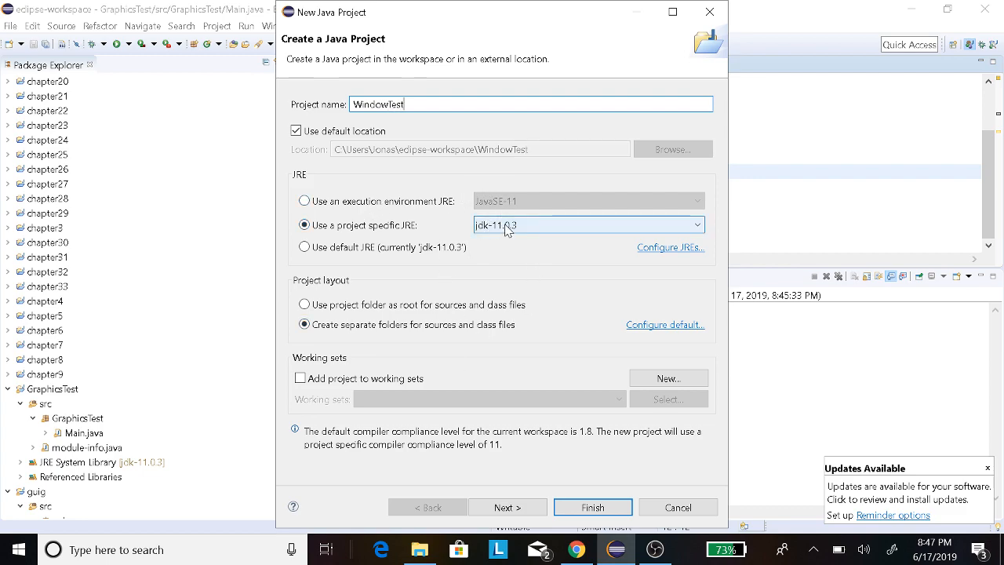
mouse_move(518, 232)
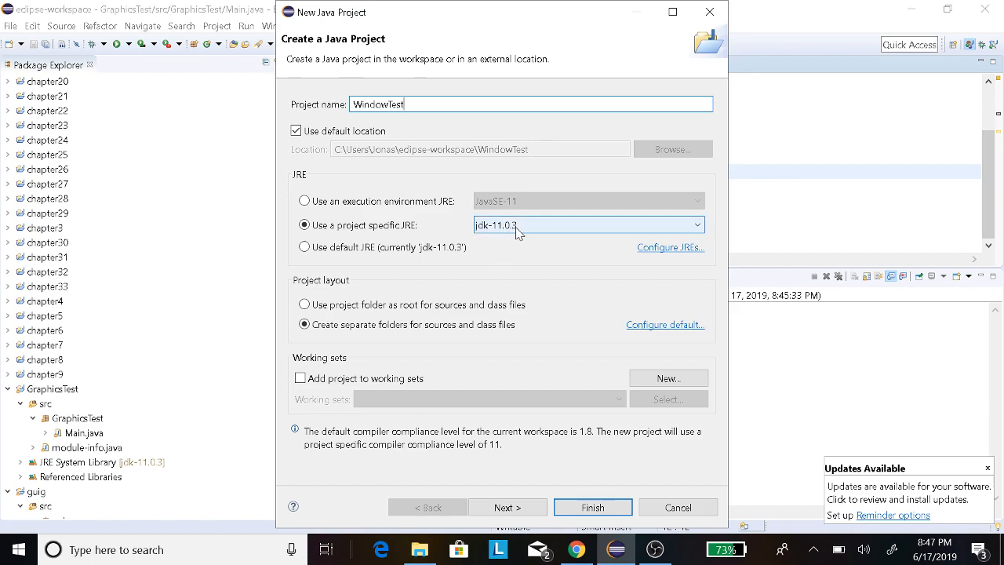
mouse_move(530, 242)
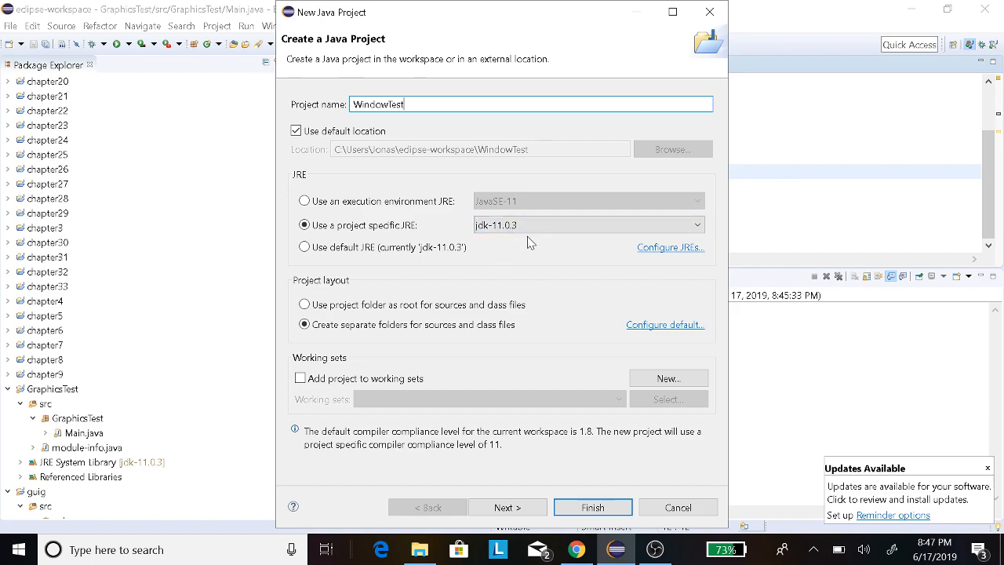
mouse_move(480, 226)
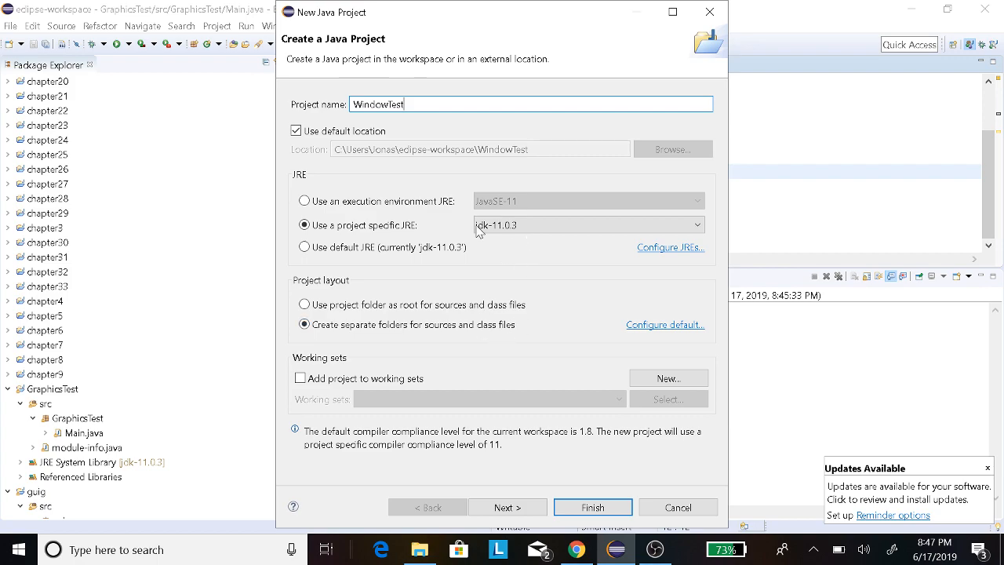
mouse_move(572, 464)
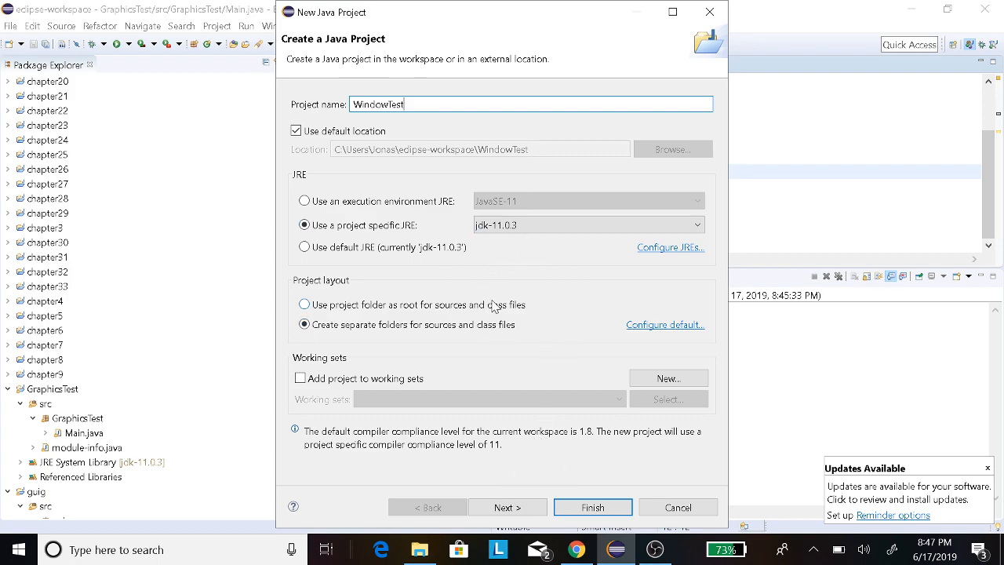
mouse_move(562, 325)
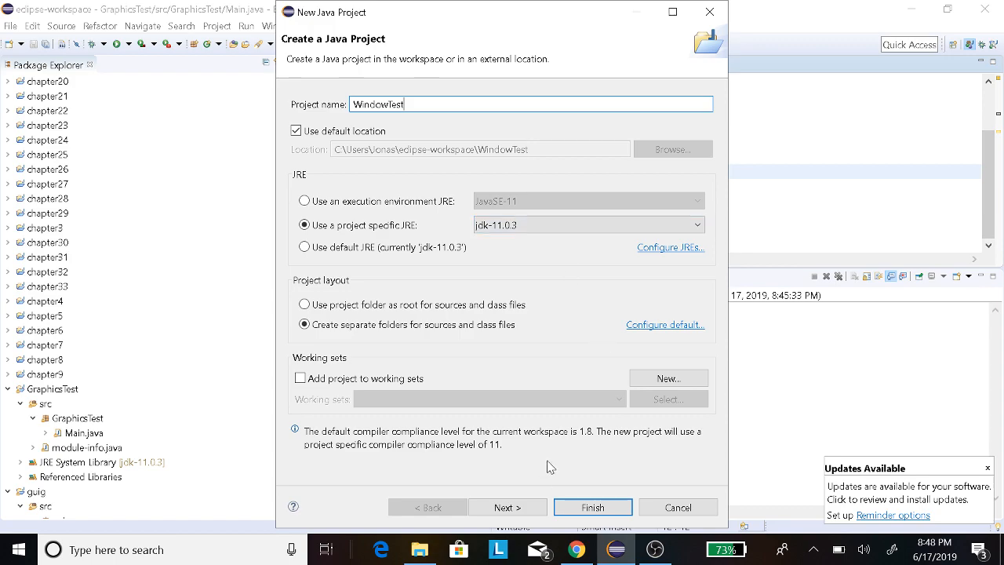
click(507, 506)
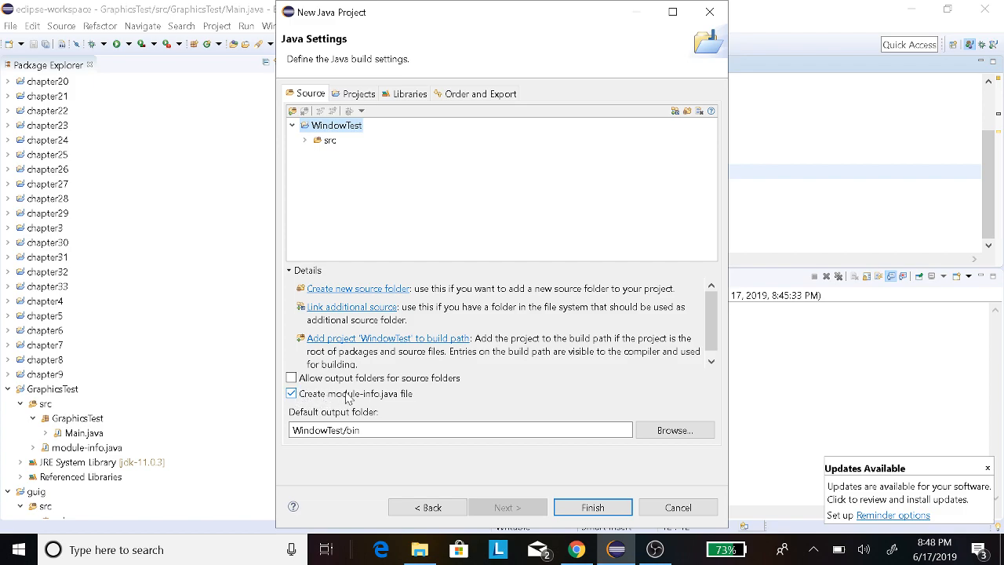
mouse_move(302, 411)
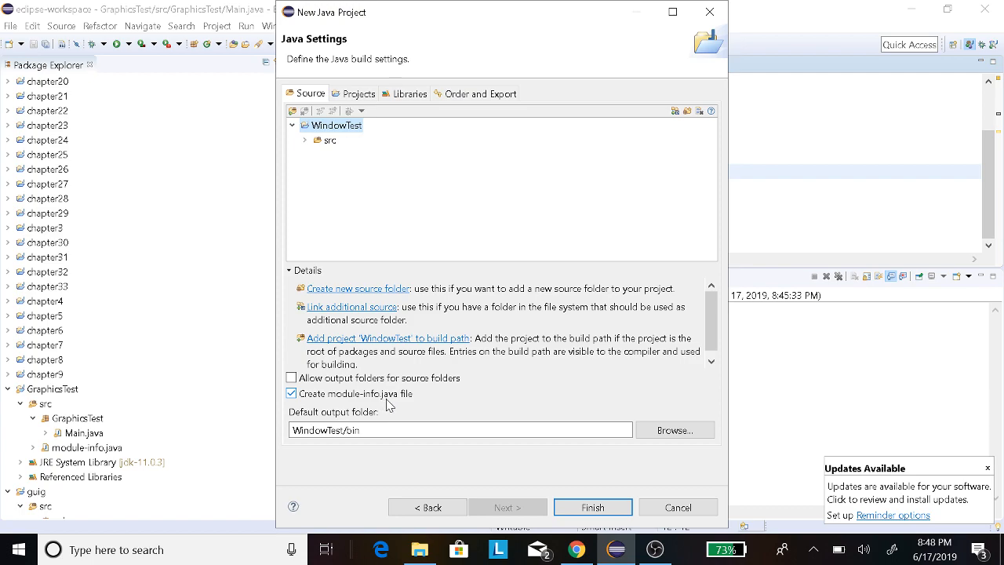
mouse_move(414, 419)
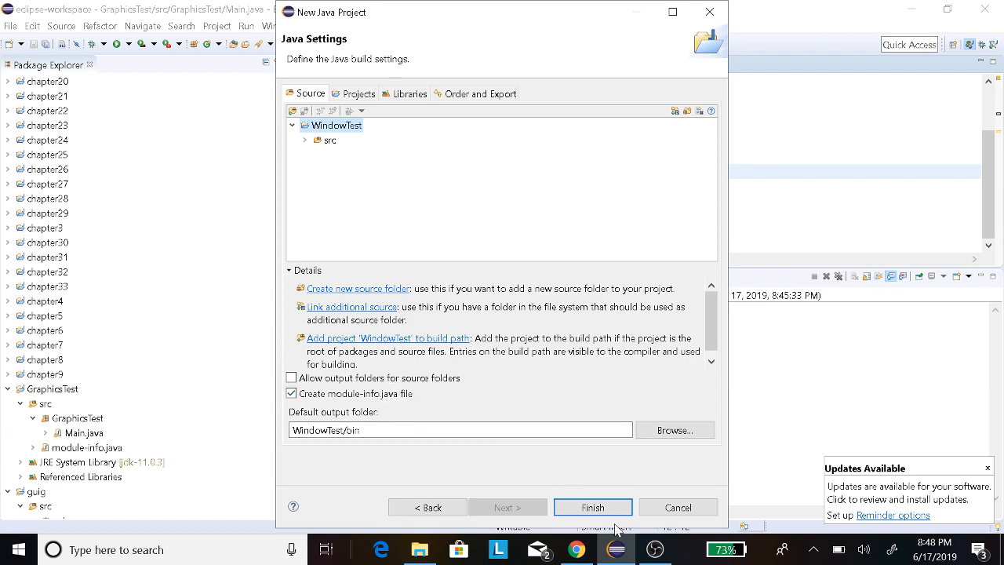
click(593, 507)
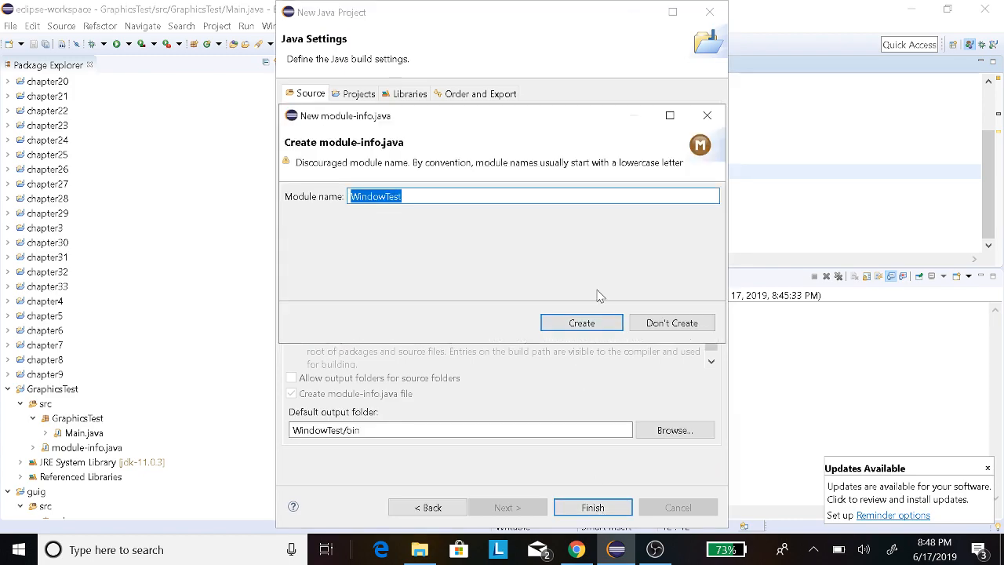
click(581, 322)
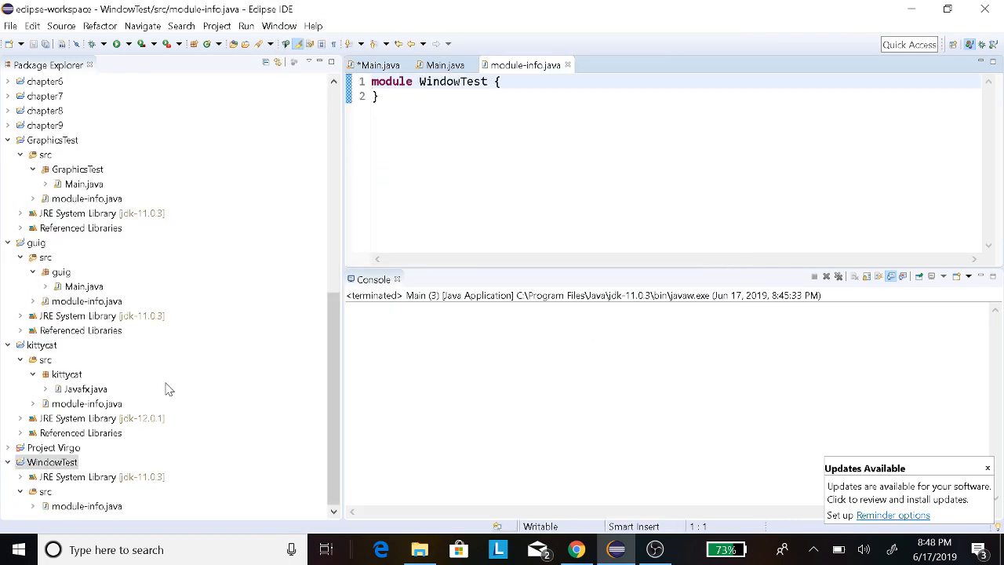
click(53, 462)
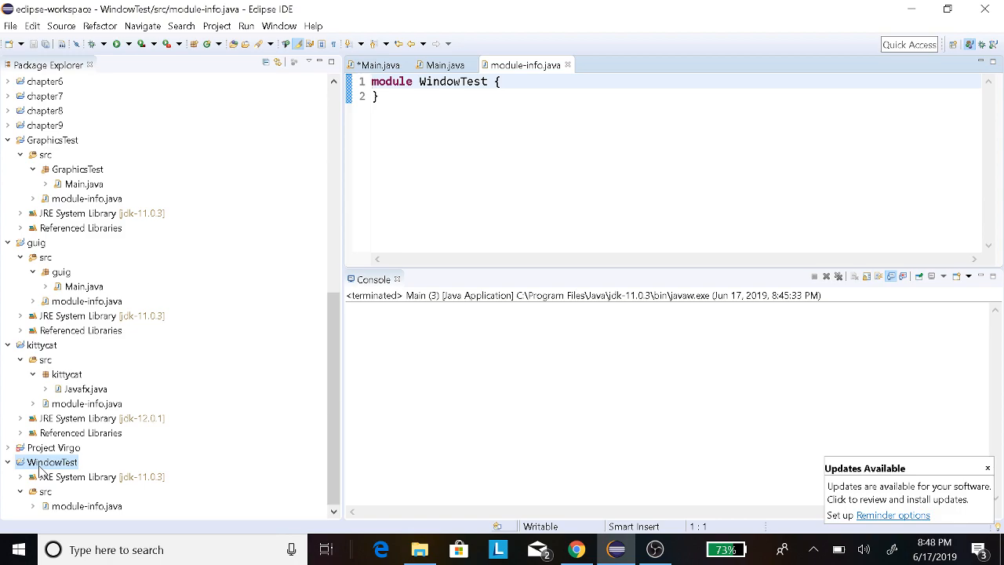
Add a package named WindowTest to the WindowTest project
right_click(53, 461)
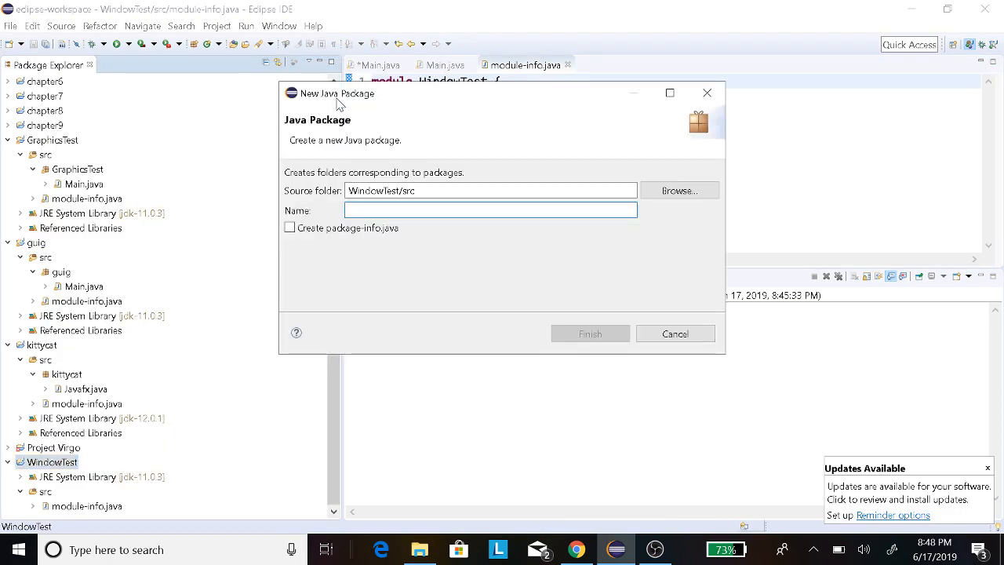
text(WindowTe)
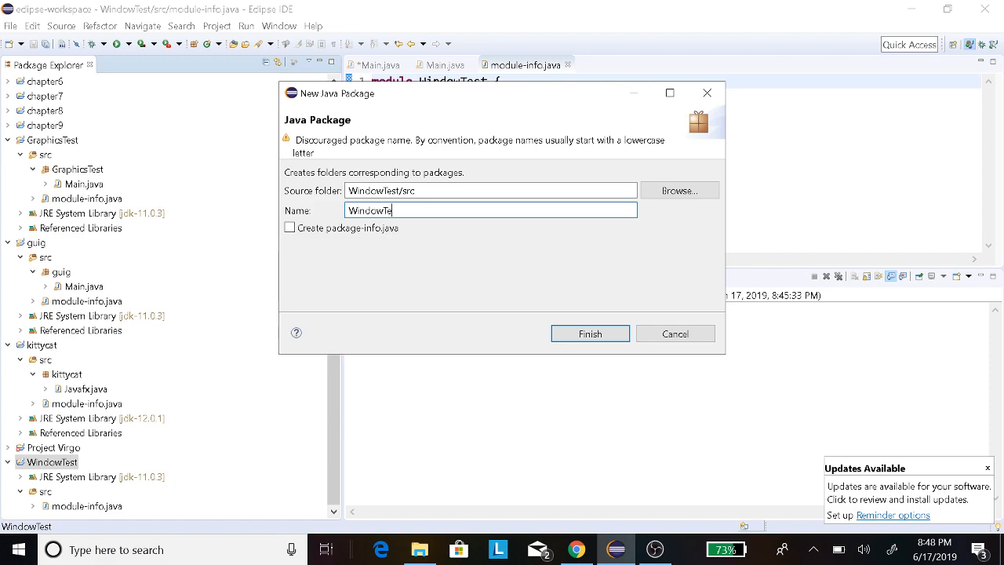
text(st)
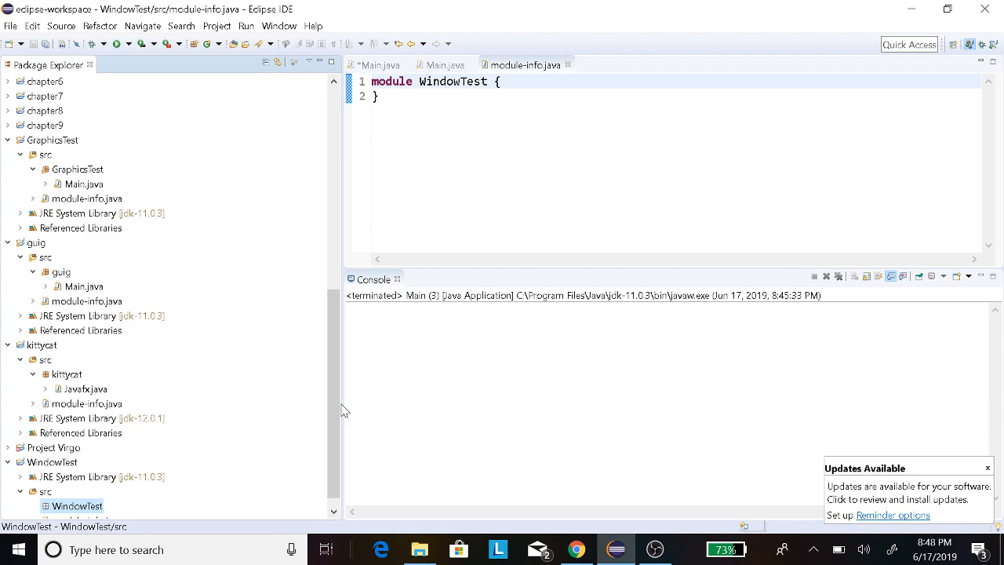
Create a new class named Main inside the WindowTest package
right_click(76, 505)
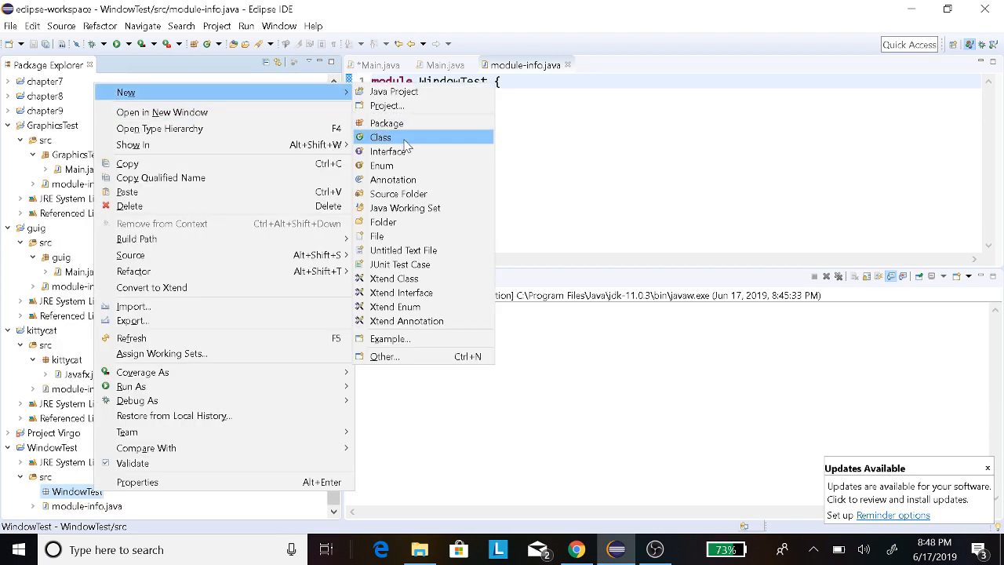
click(380, 138)
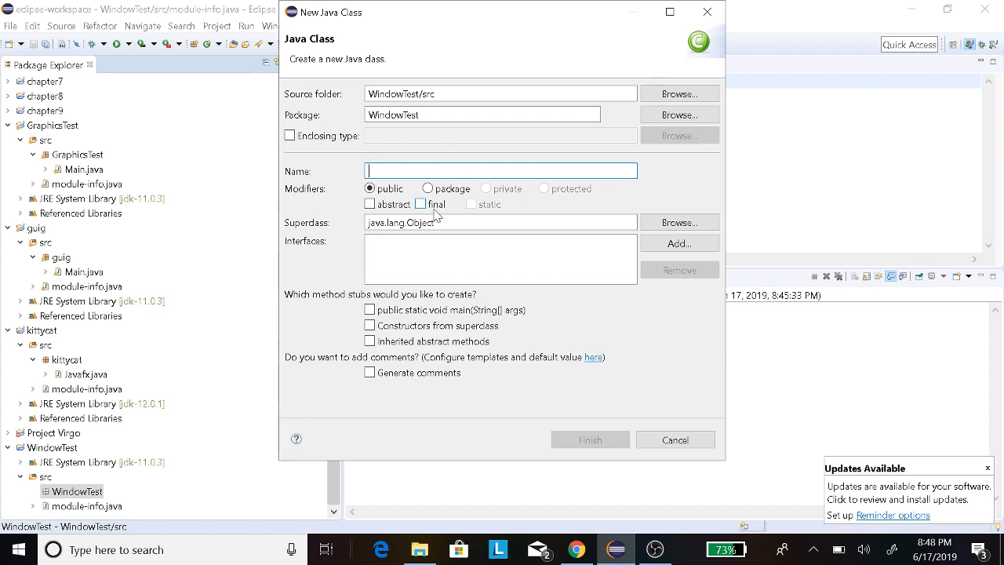
text(Main)
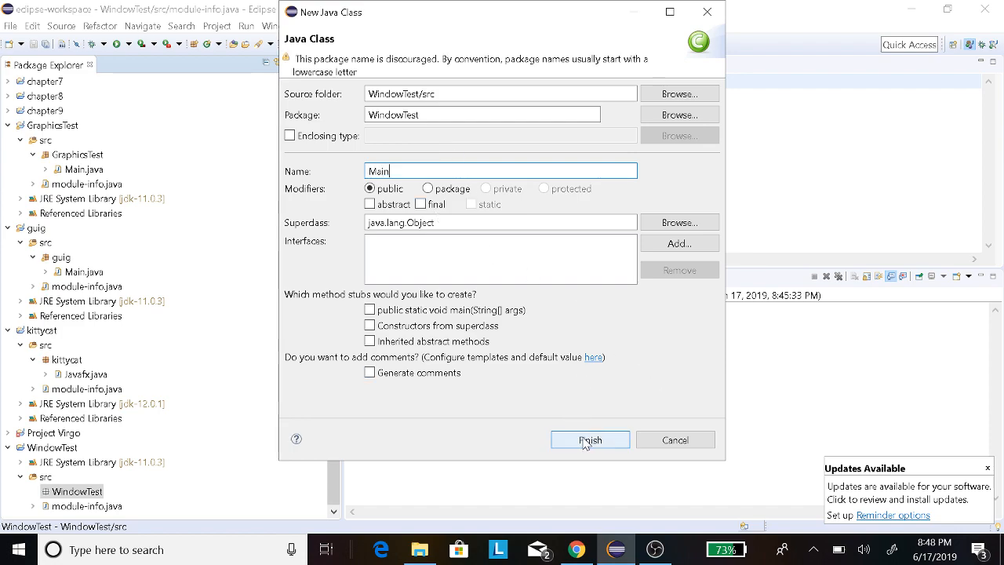
click(589, 439)
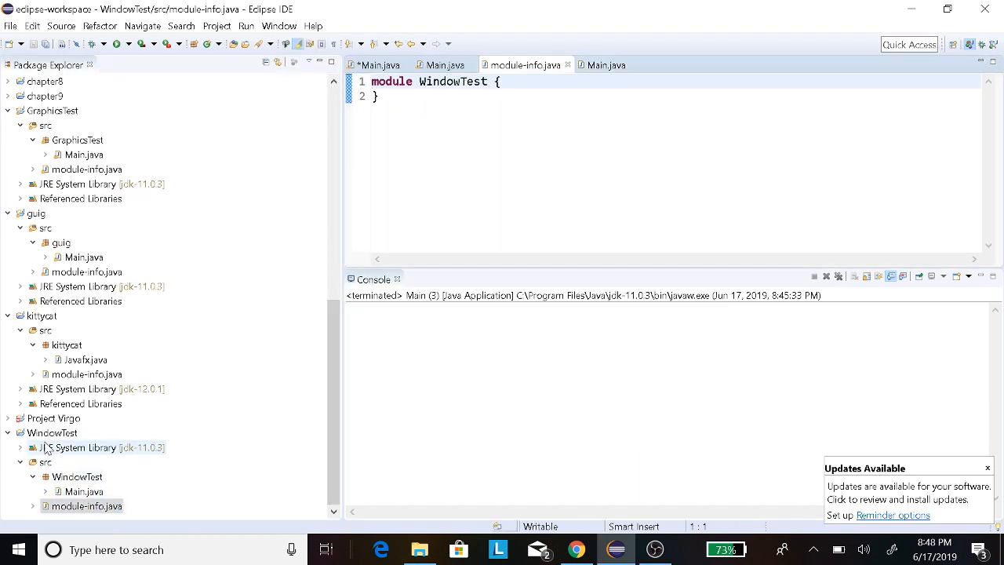
From WindowTest's build path, add external JARs and browse to the openjfx-12 SDK folder
right_click(50, 433)
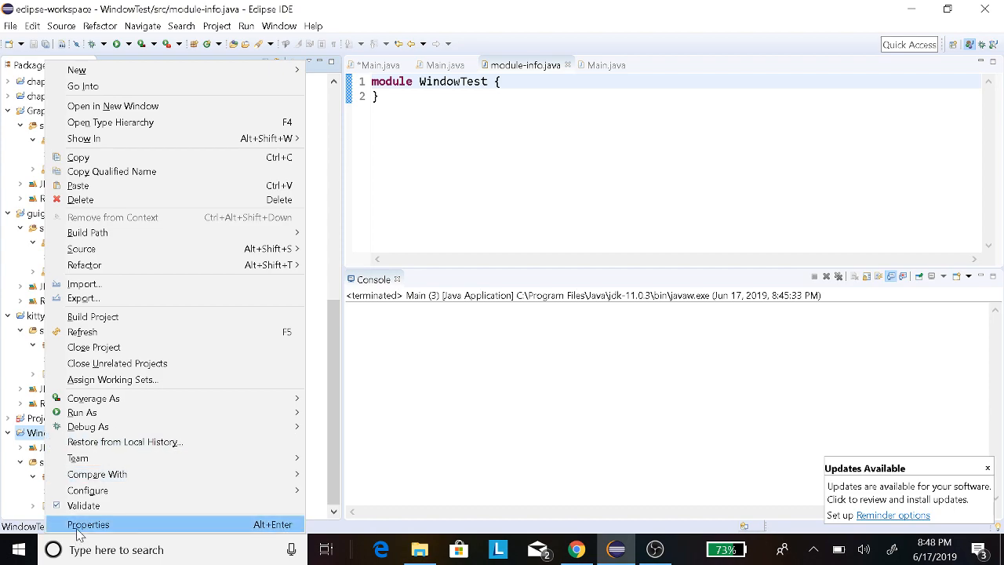
click(86, 524)
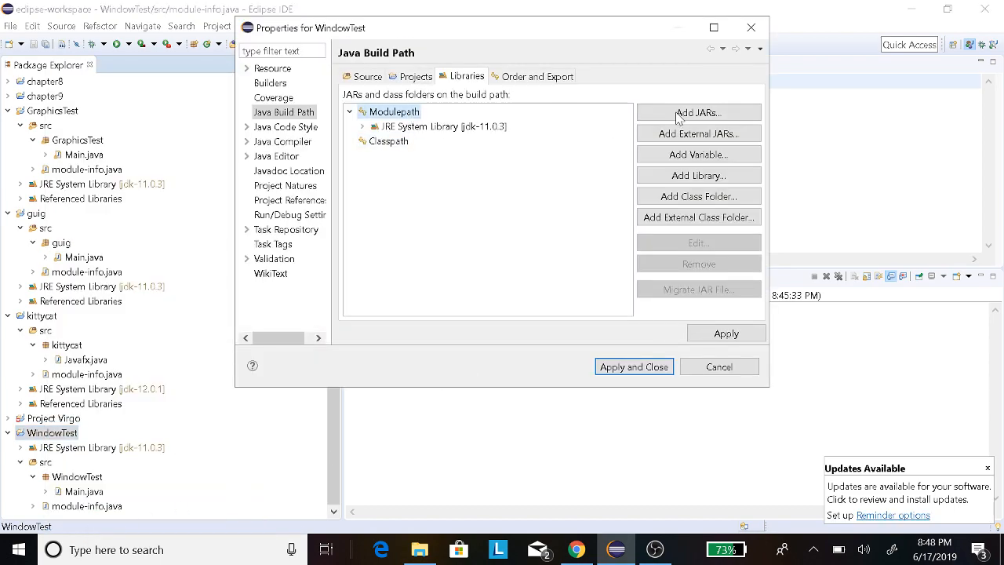
click(699, 113)
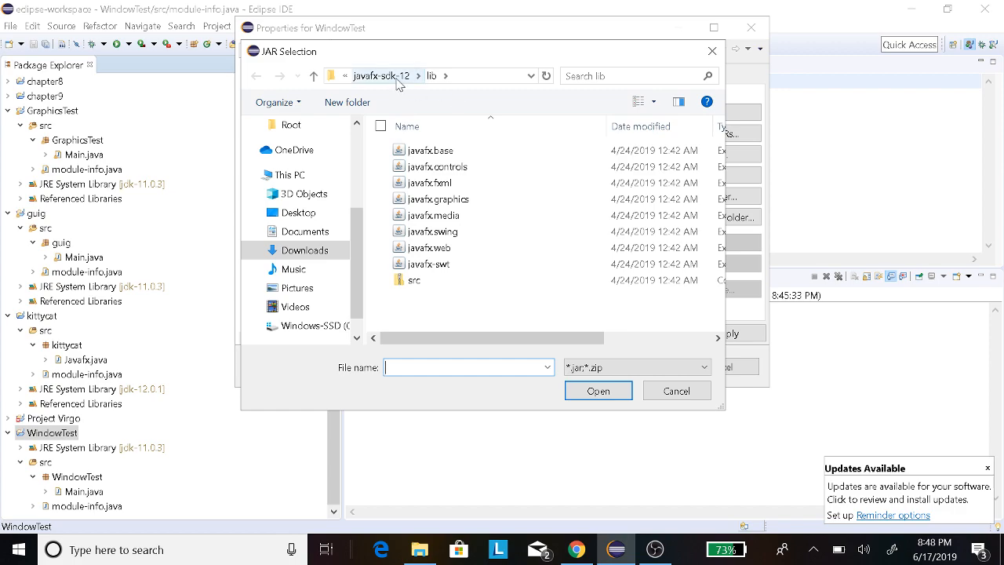
click(313, 76)
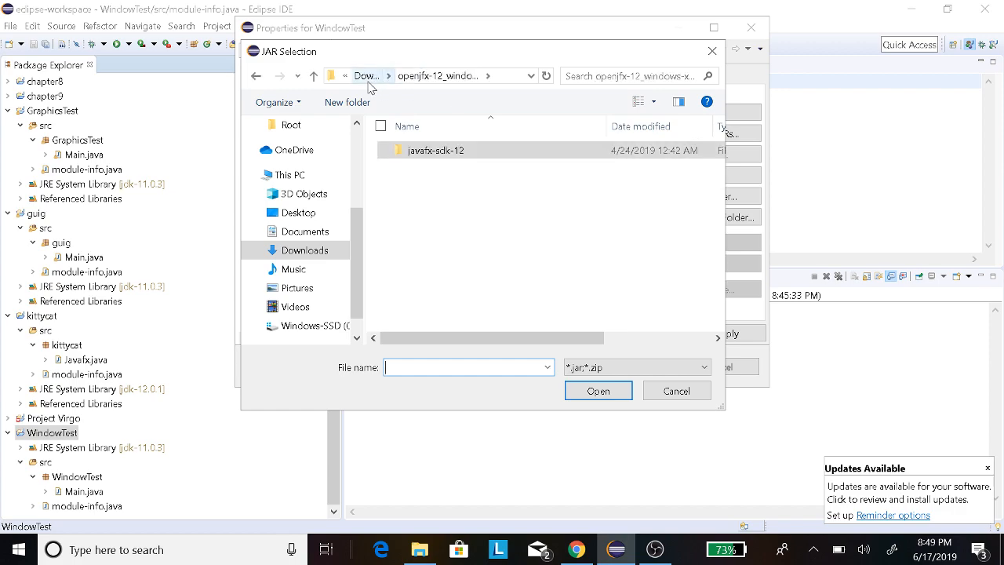
click(364, 75)
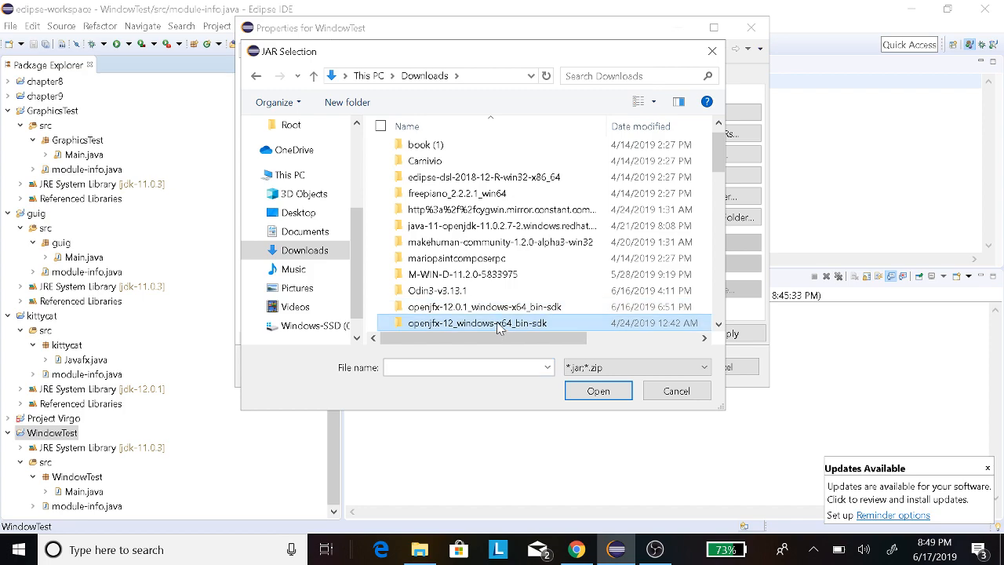
double_click(478, 323)
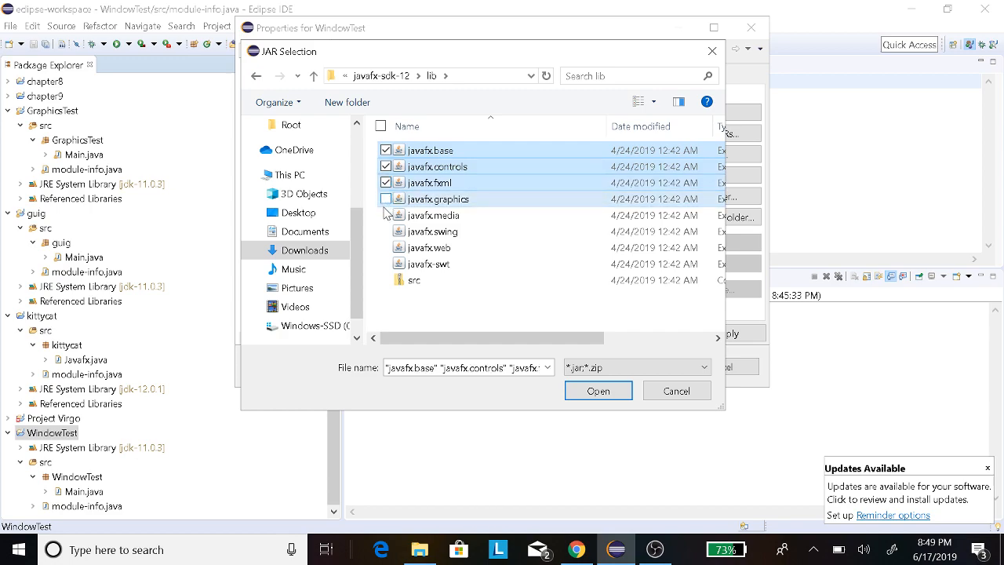
Select all eight JavaFX lib JARs (graphics, media, swing and the rest) onto the module path
click(386, 198)
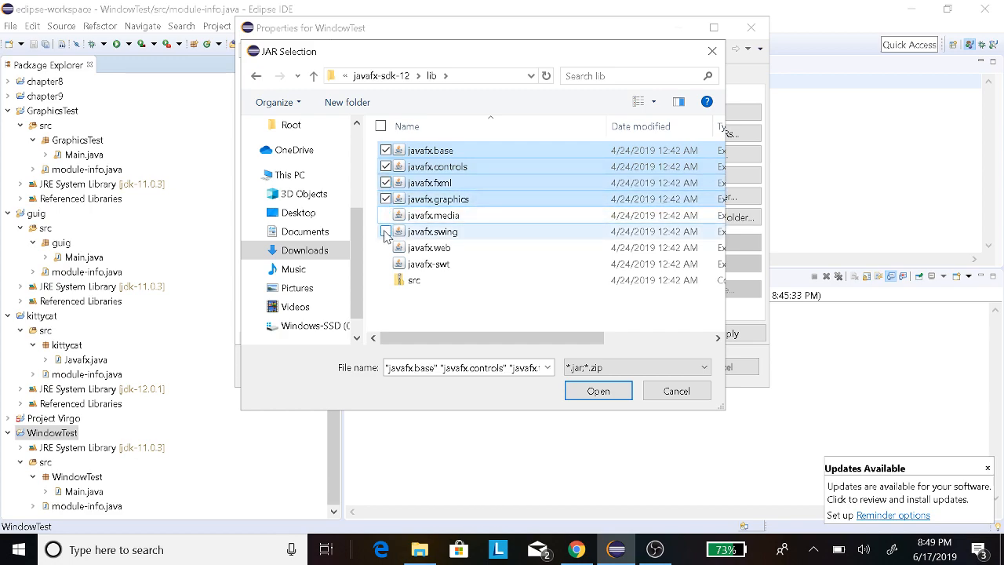
click(386, 214)
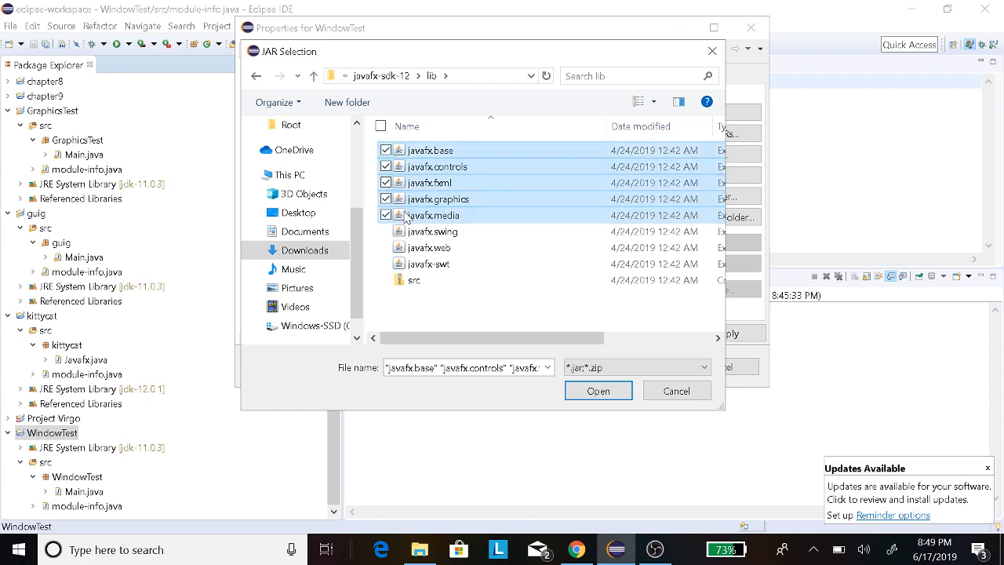
click(386, 233)
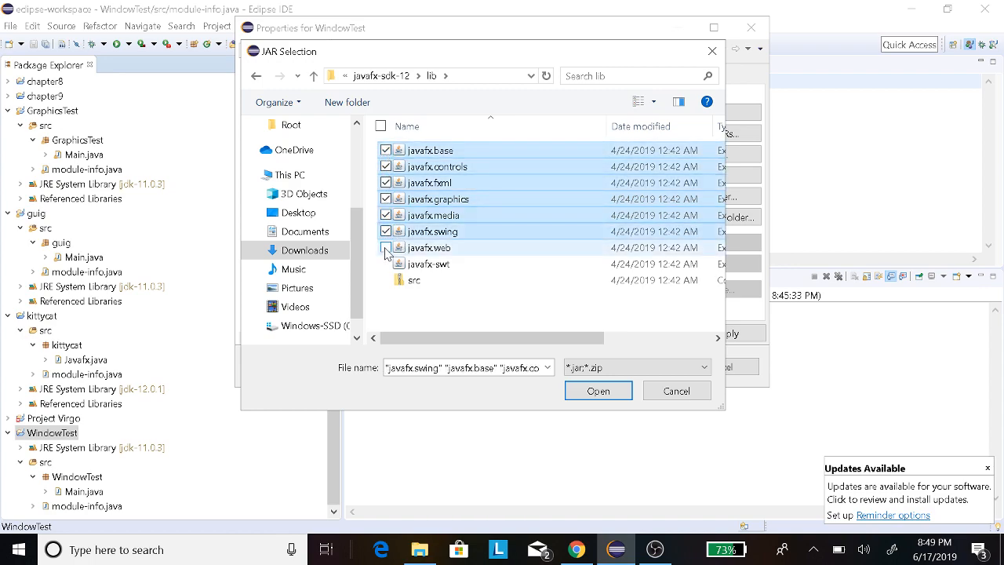
click(386, 264)
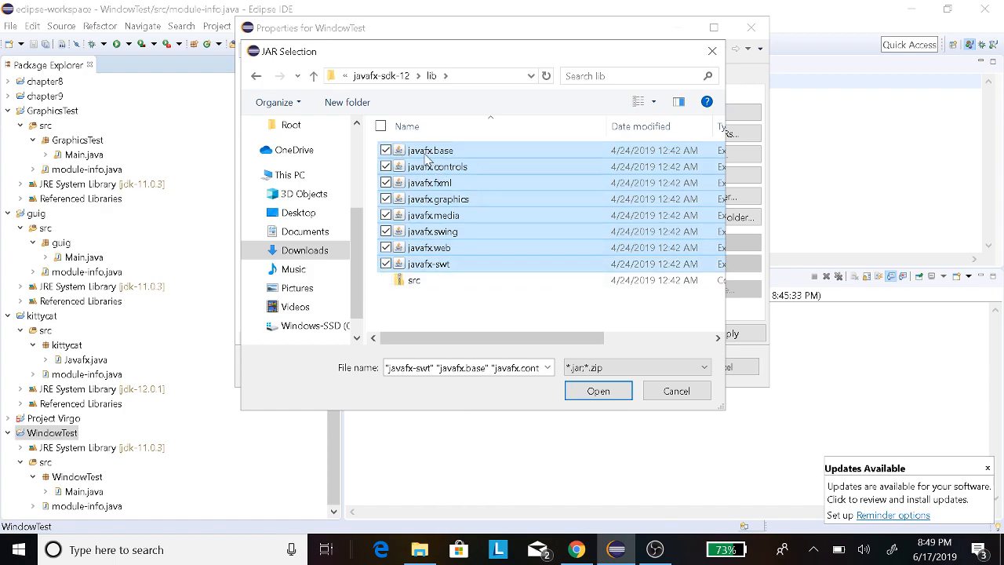
click(599, 389)
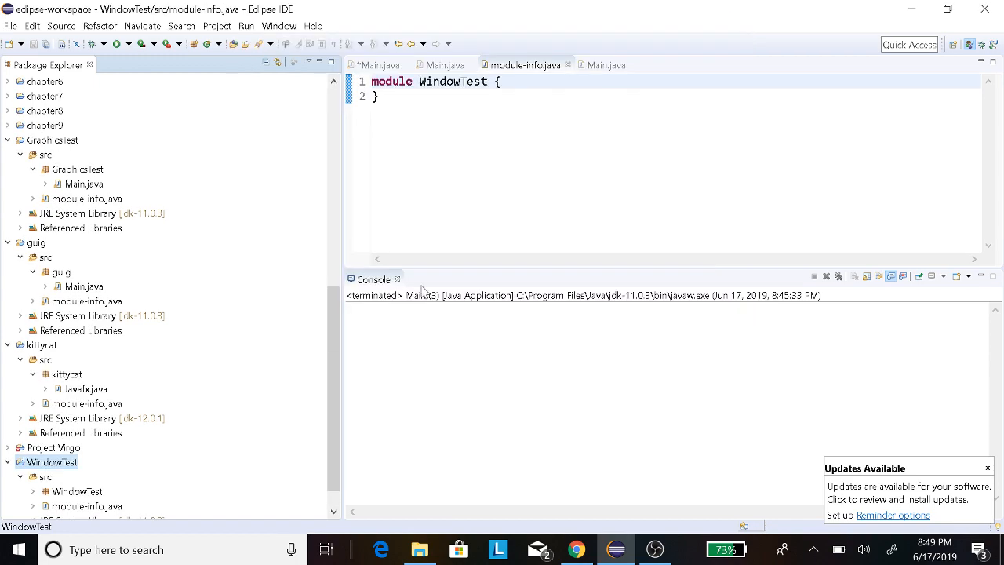
Add 'requires javafx.base;' and 'requires javafx.controls;' lines inside module WindowTest
scroll(down, 3)
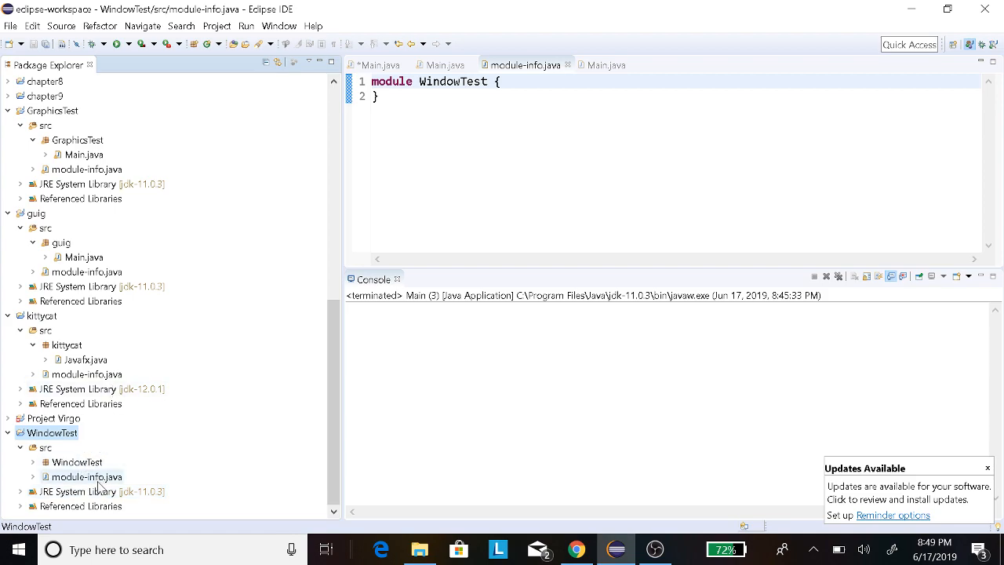
click(85, 477)
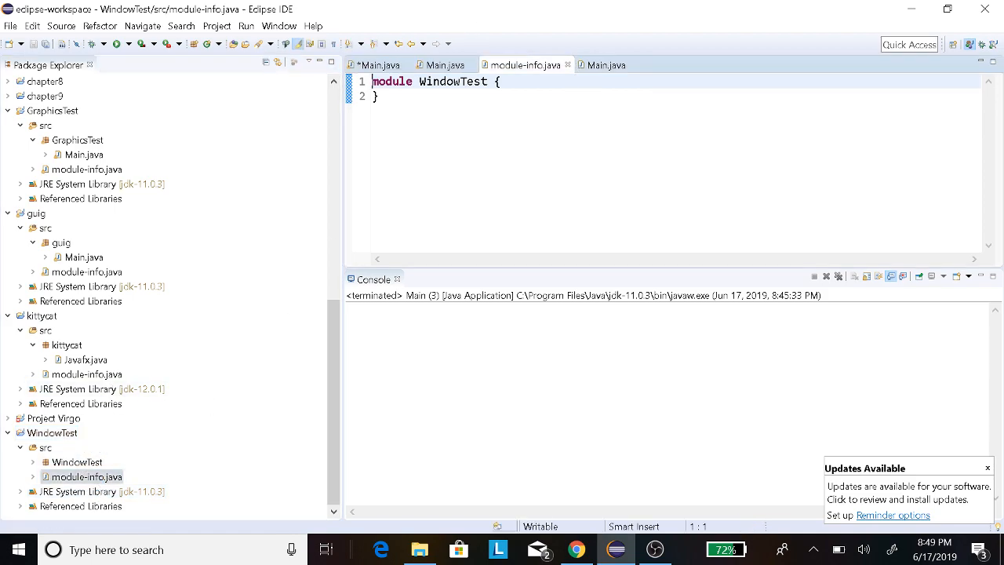
key(Enter)
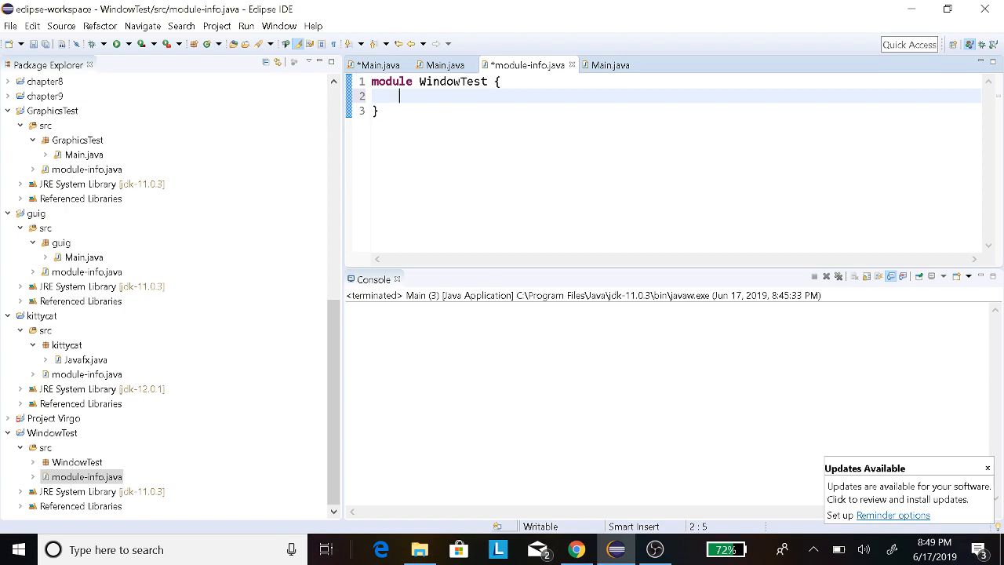
text(r)
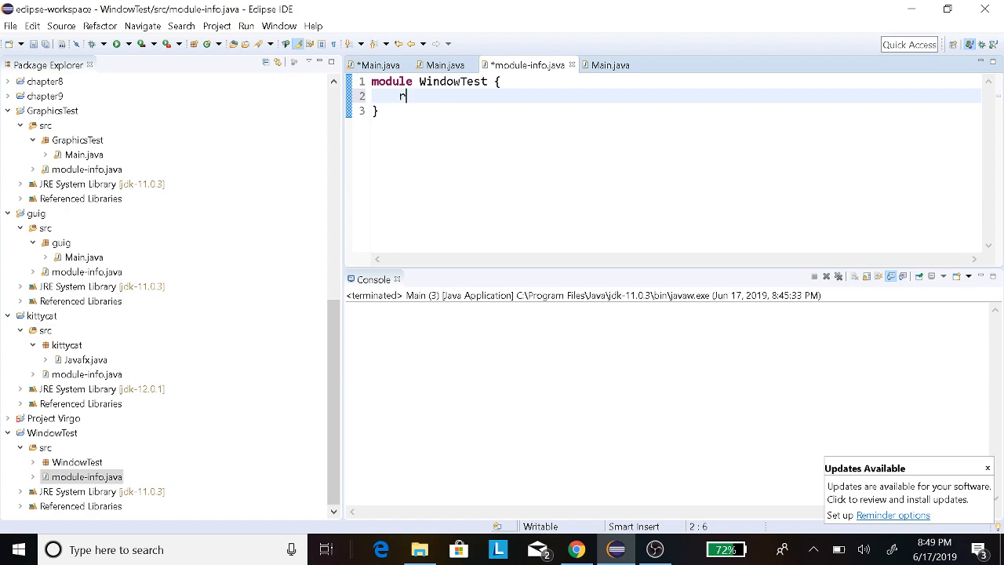
text(equires)
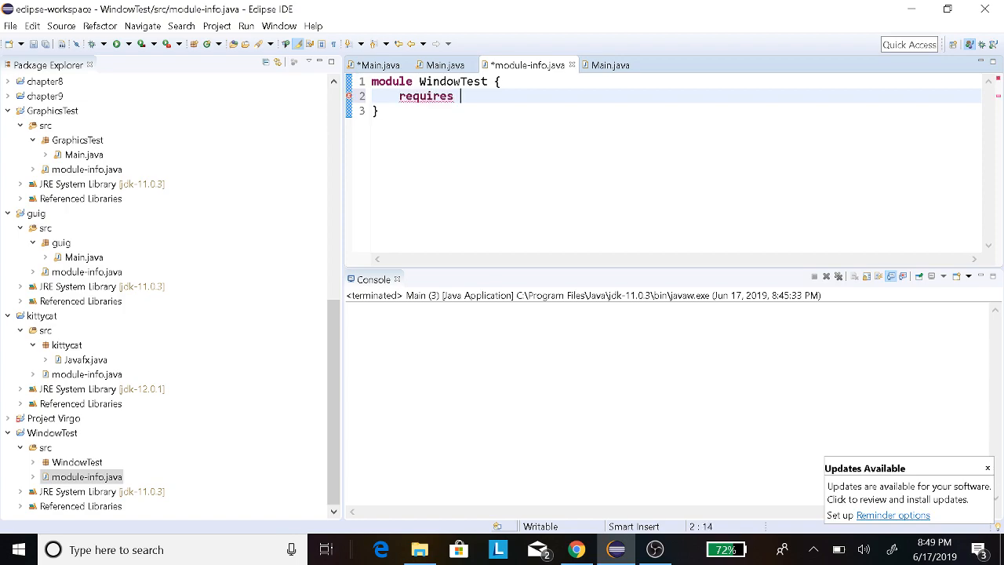
text(javafx.base;)
text(req)
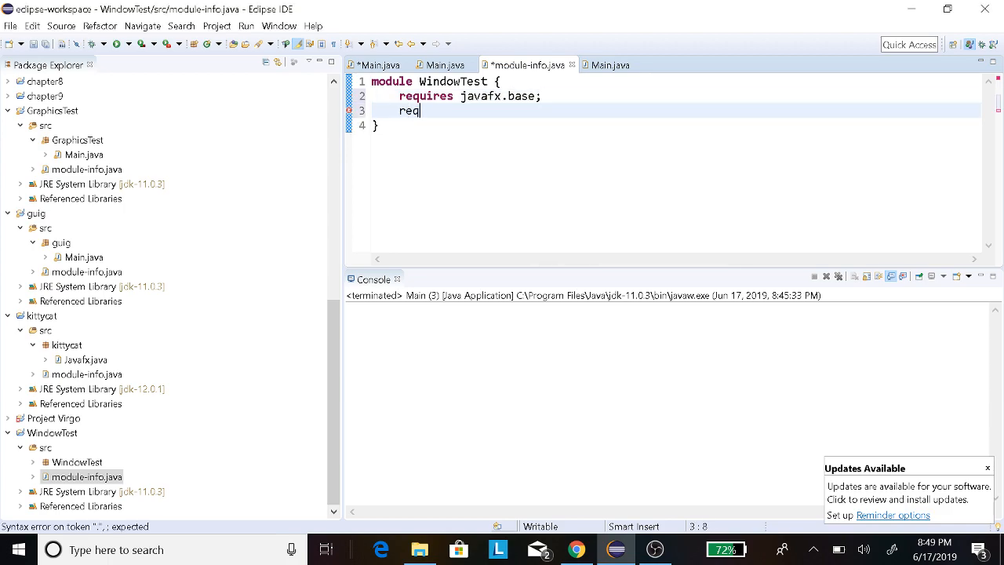
text(uires javafx.)
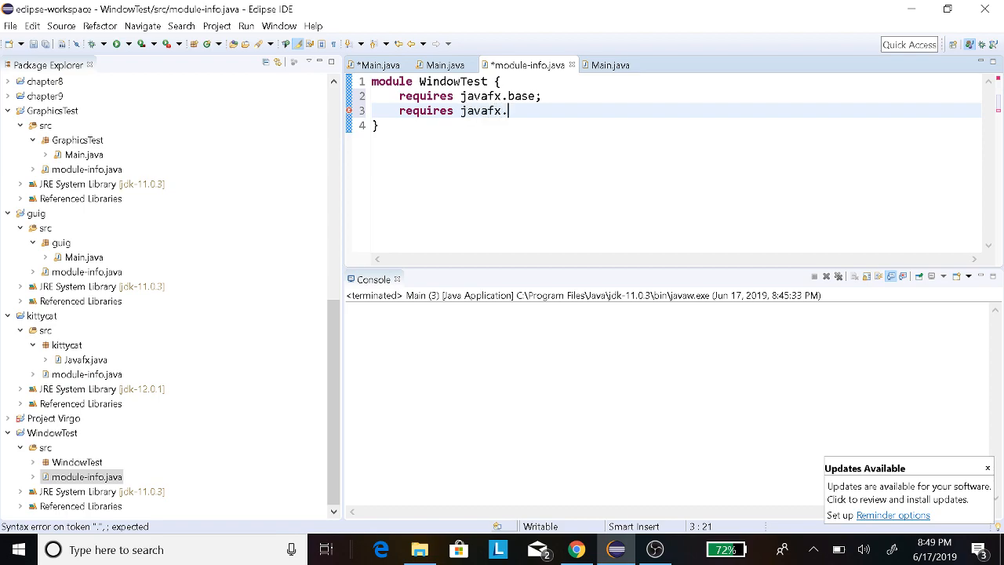
text(controls;)
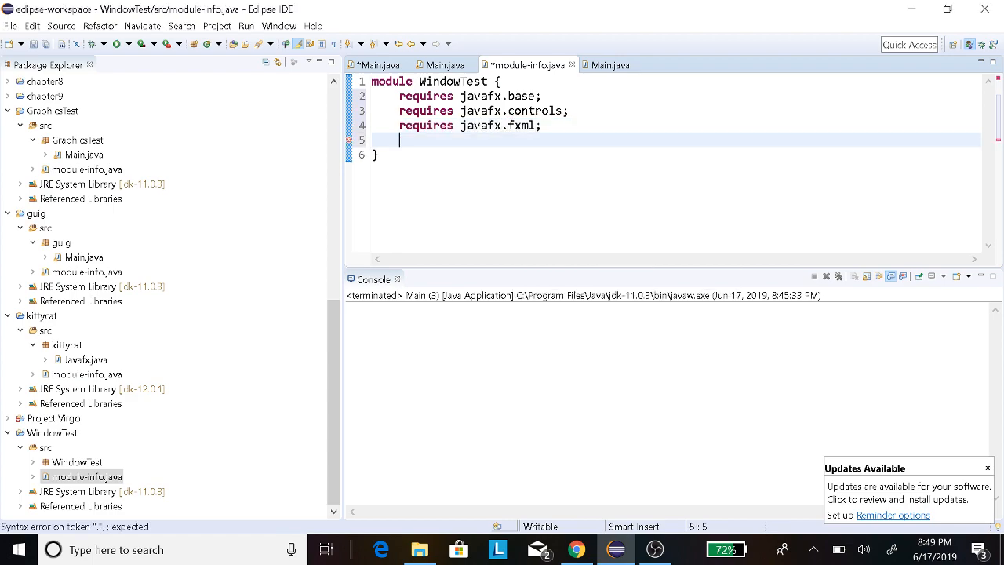
Add the remaining requires lines for fxml, graphics, media, swing, swt and javafx.web
text(requires javafx.graphics;)
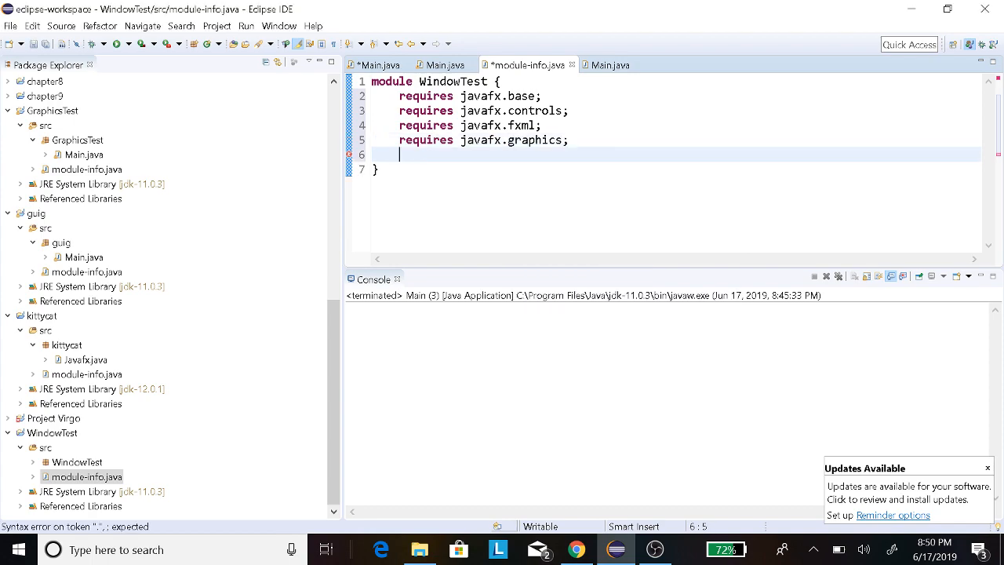
text(requi)
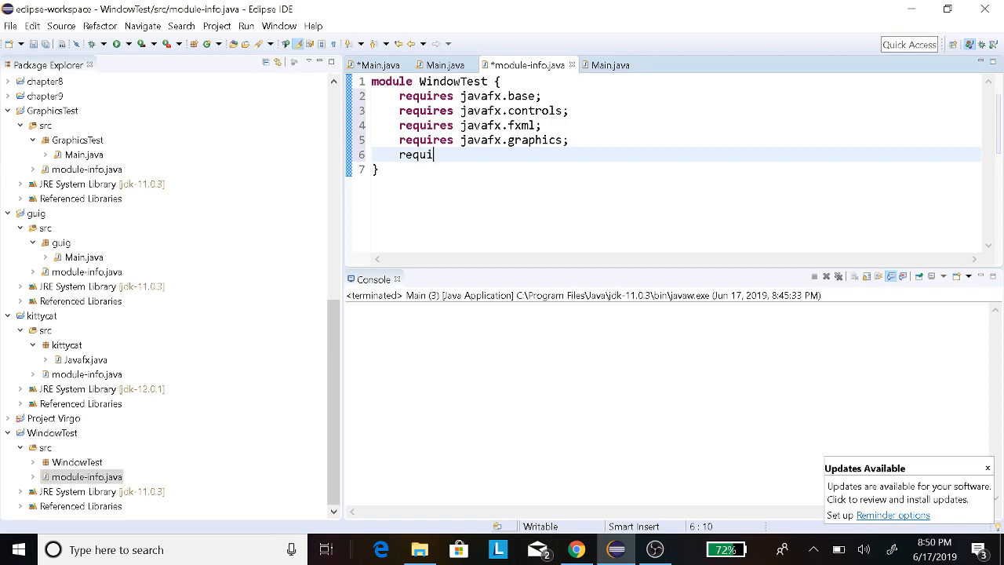
text(res javafx.media;)
text(req)
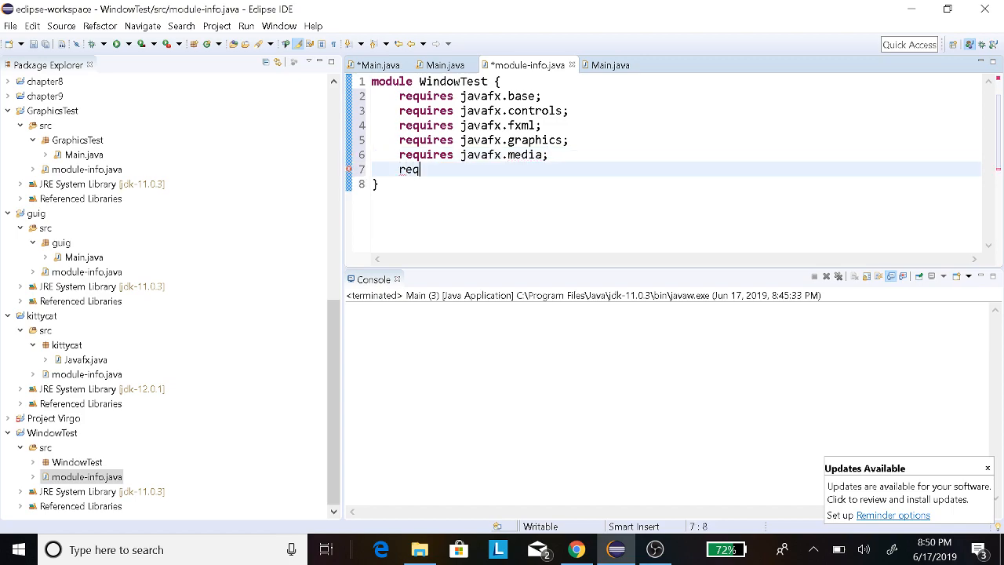
text(uires javafx)
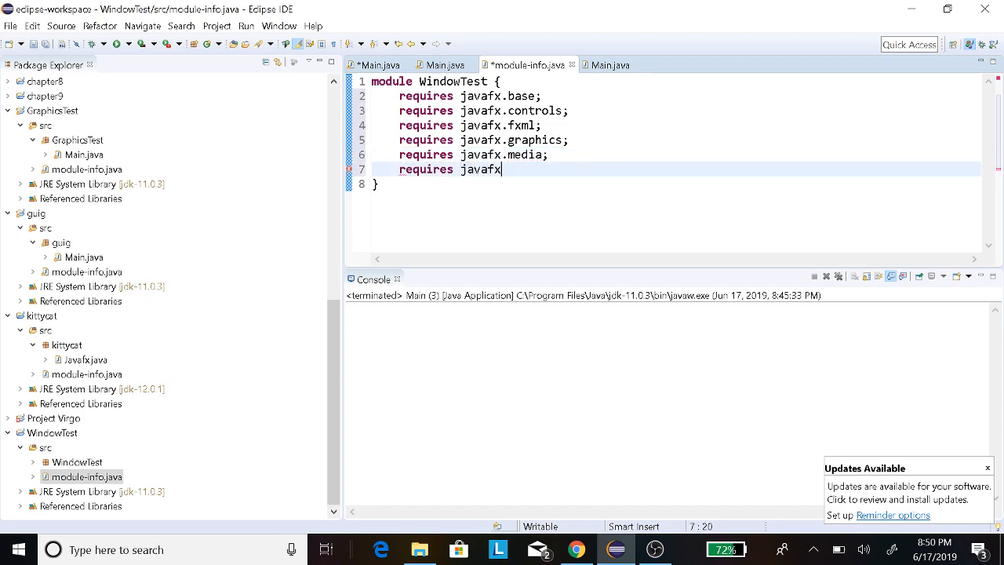
text(.swing;)
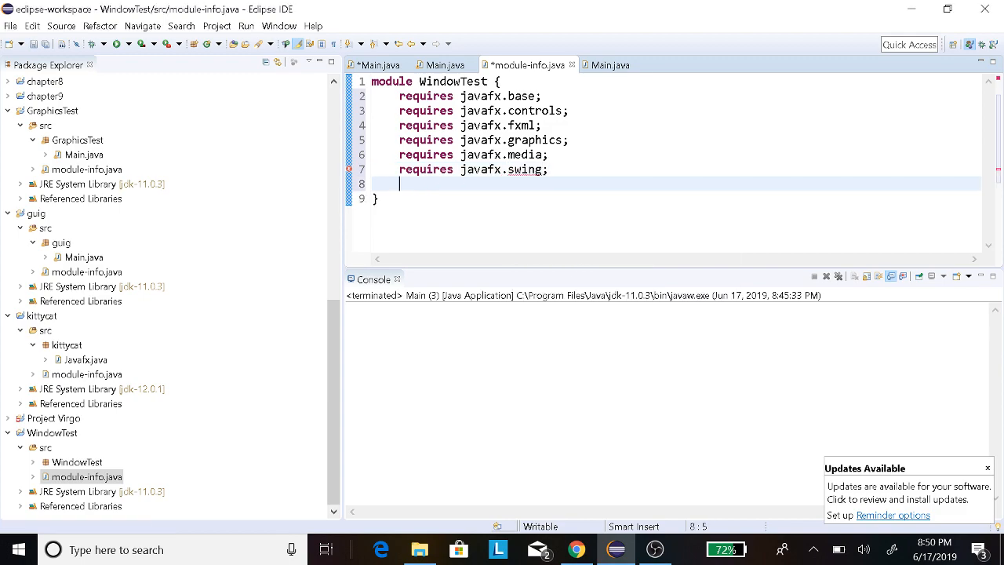
text(requires jav)
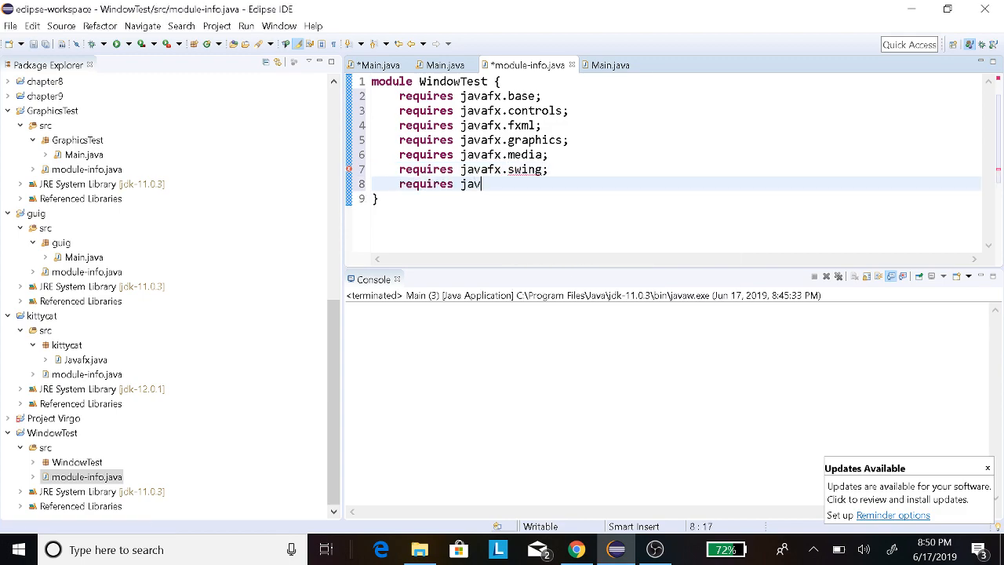
text(afx.swt)
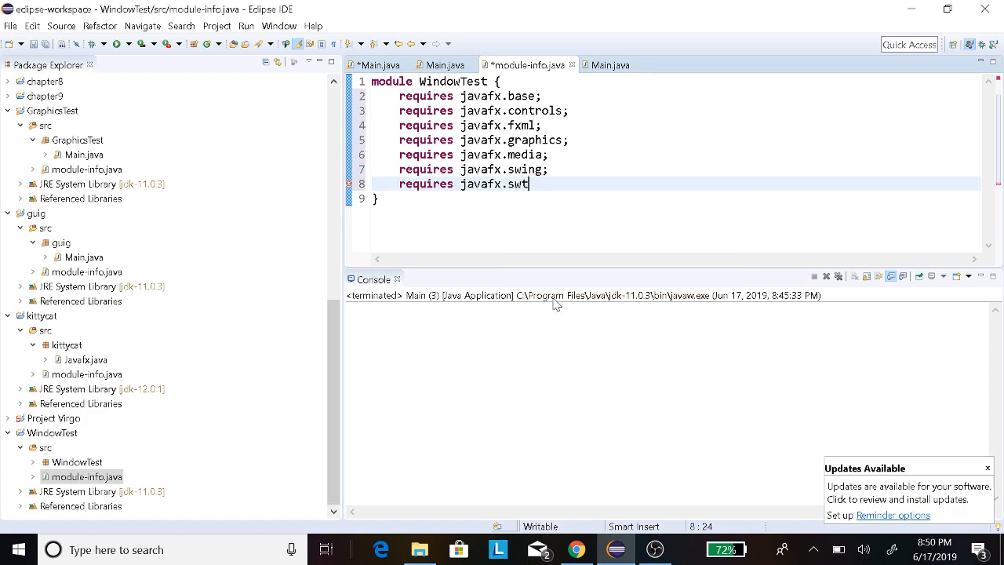
text(;)
text(requires javafx.)
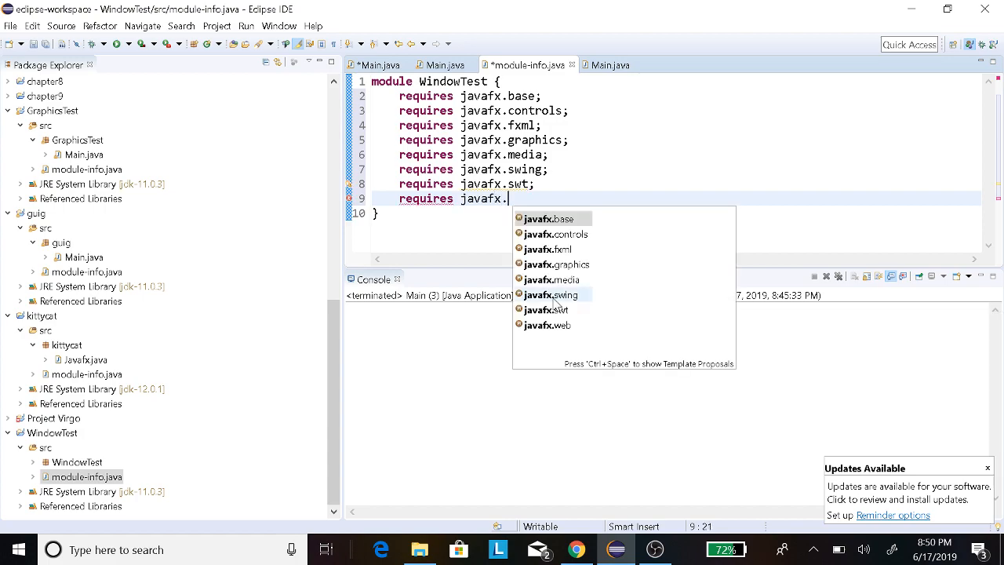
click(549, 325)
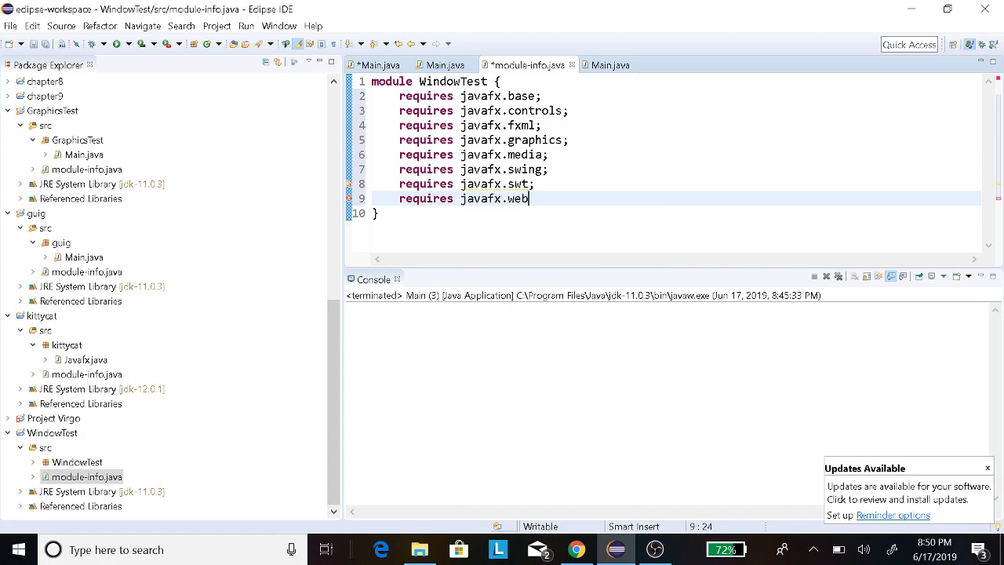
text(;)
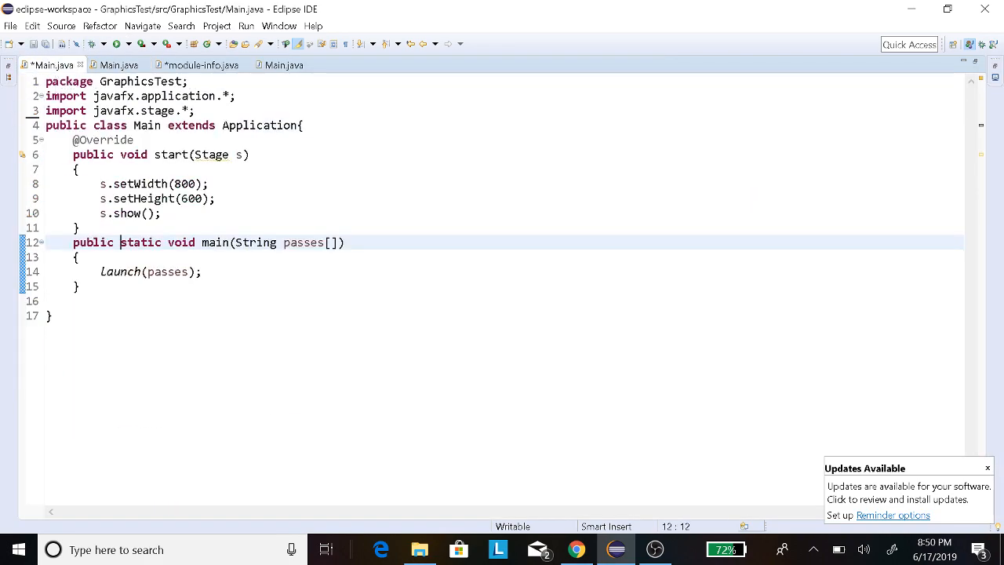
Replace WindowTest's Main with GraphicsTest's window code and rename its package to WindowTest
key(Ctrl+a)
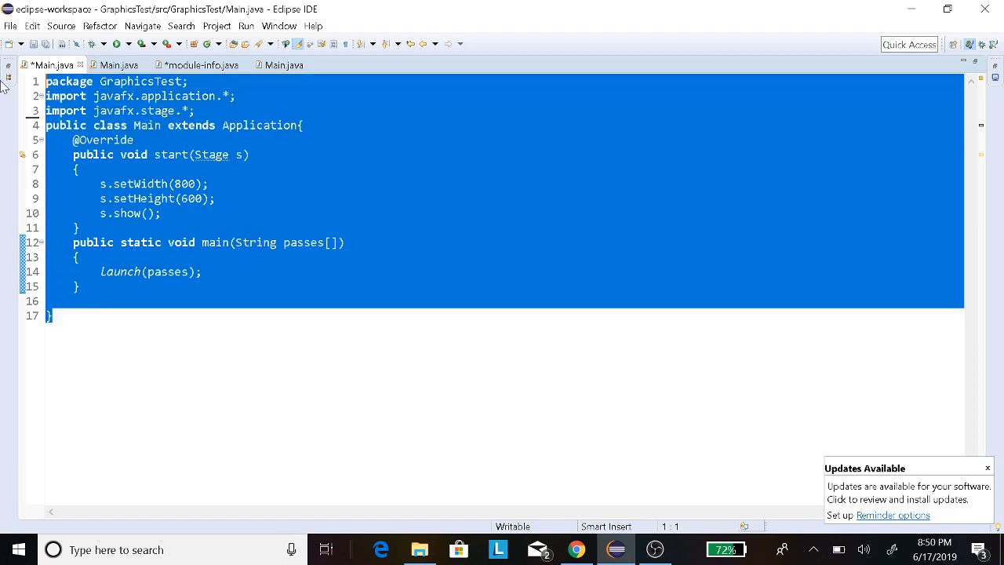
click(282, 65)
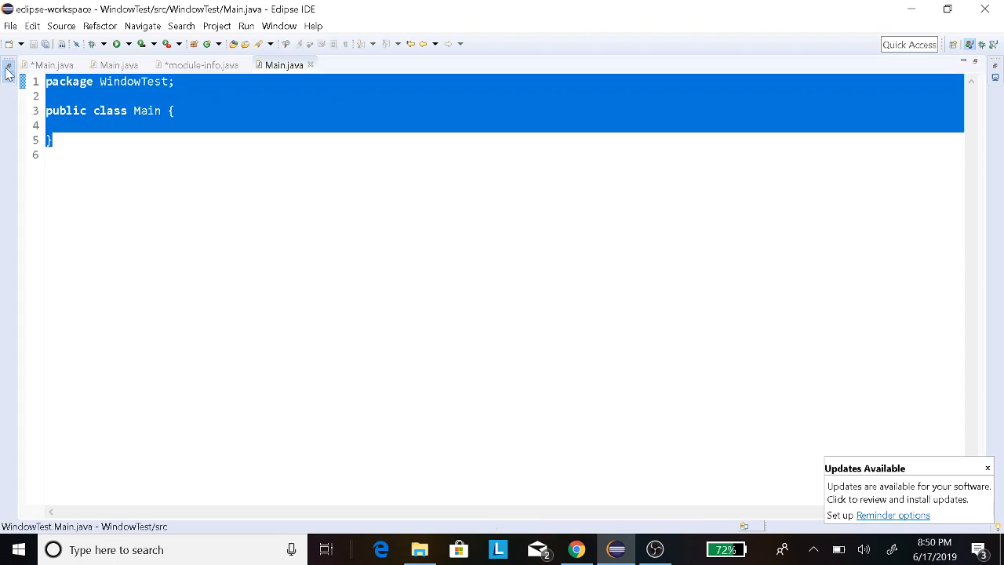
click(9, 72)
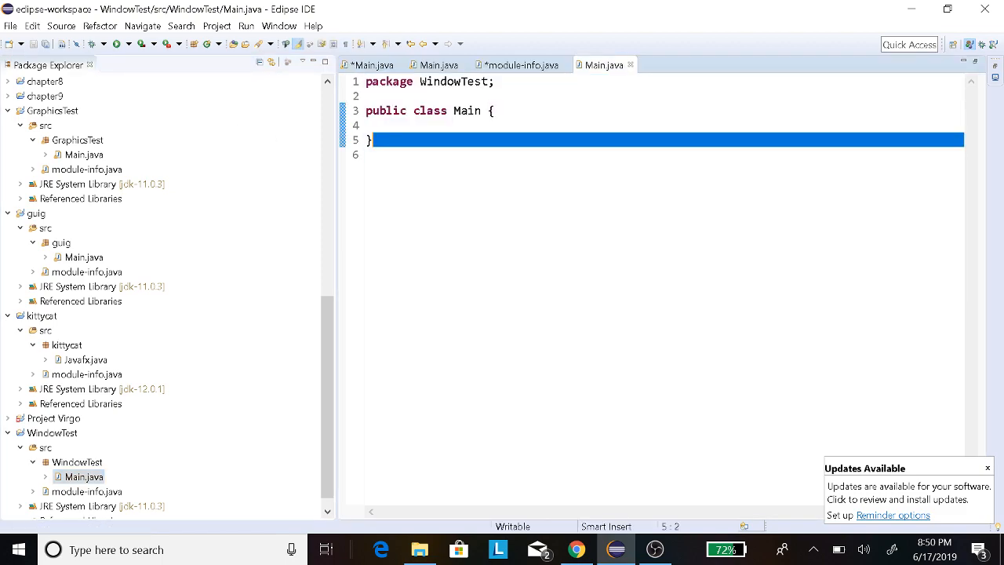
key(ctrl+a)
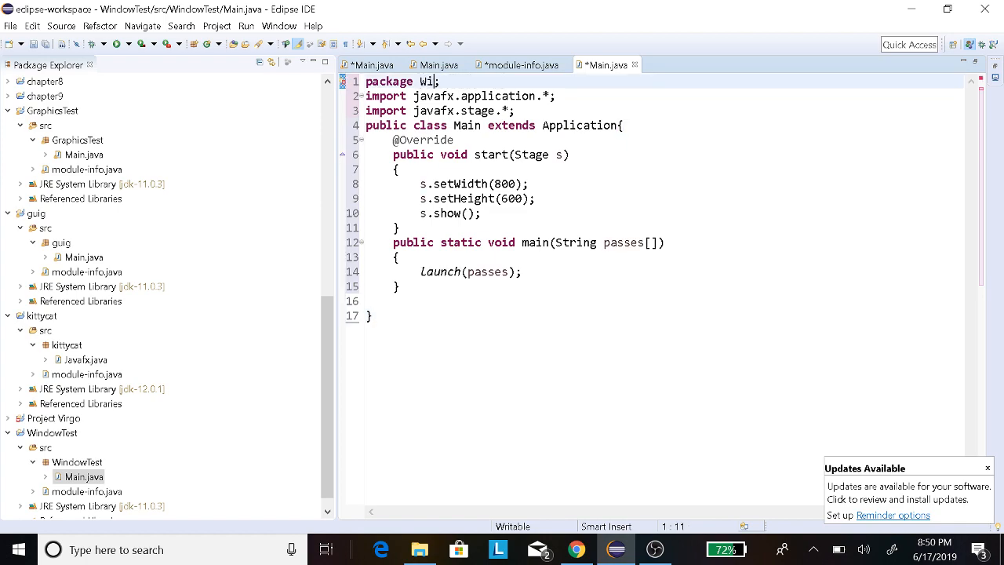
text(ndowT)
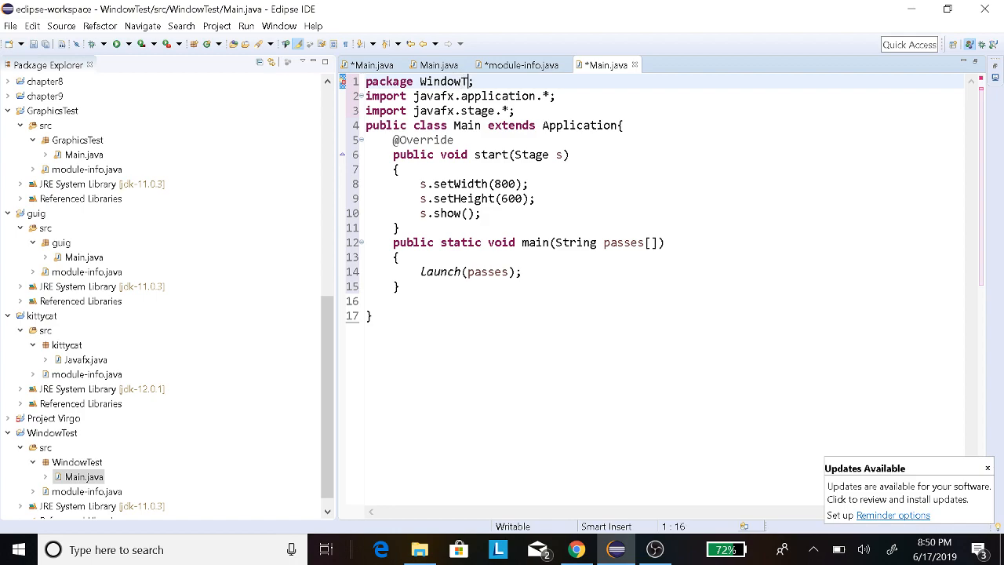
text(est)
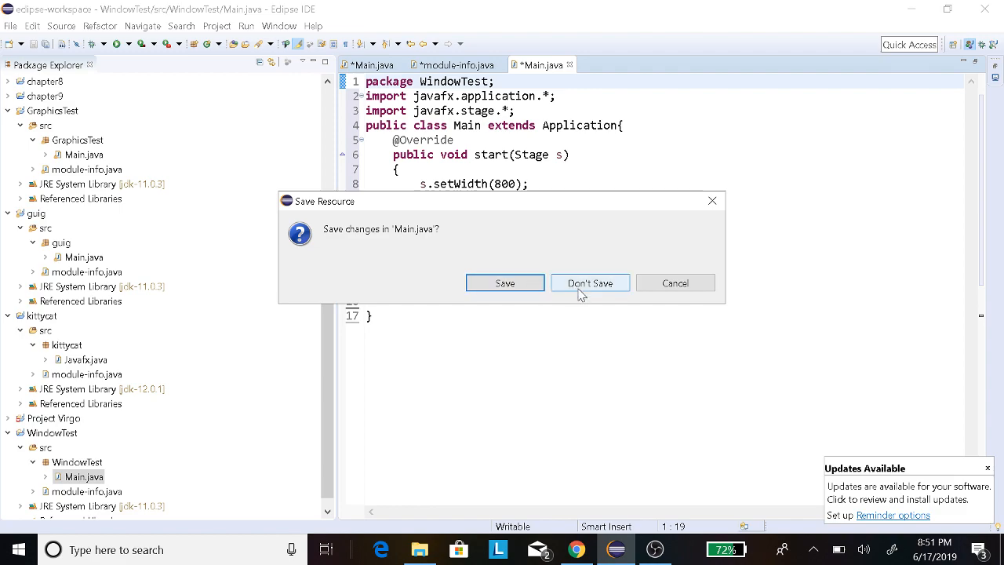
Discard GraphicsTest edits, save and launch WindowTest, and show the console's IllegalAccessException
click(590, 282)
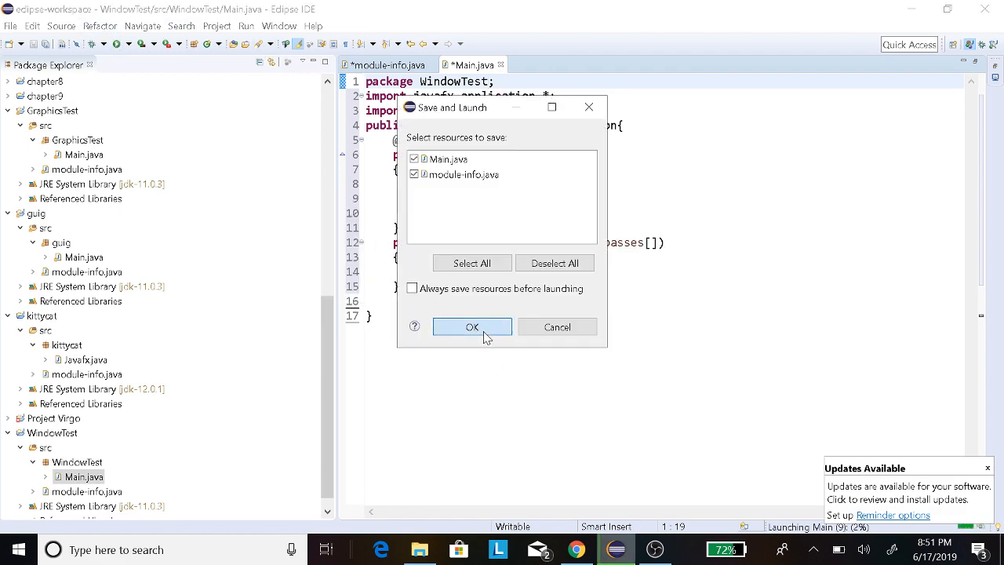
click(471, 326)
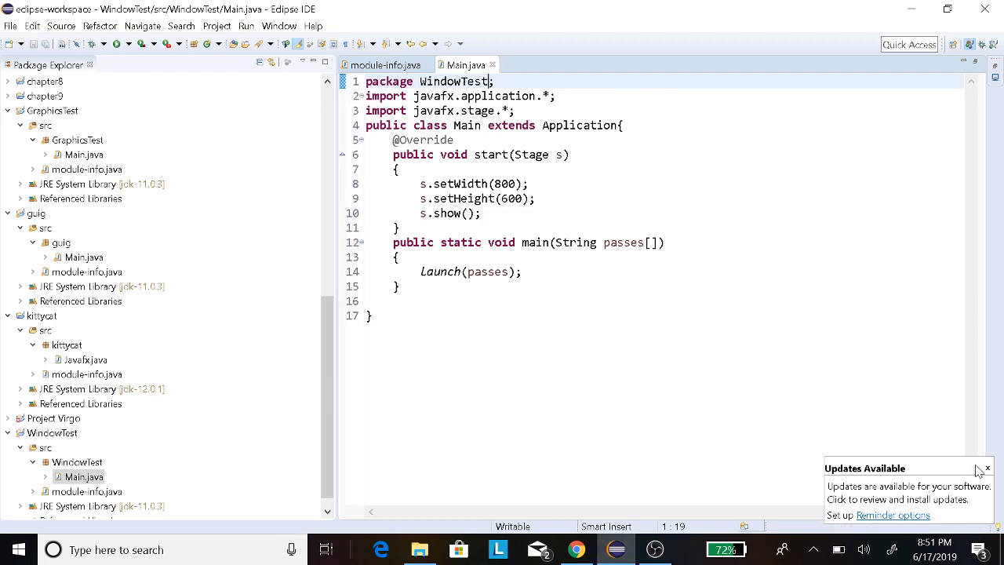
click(984, 468)
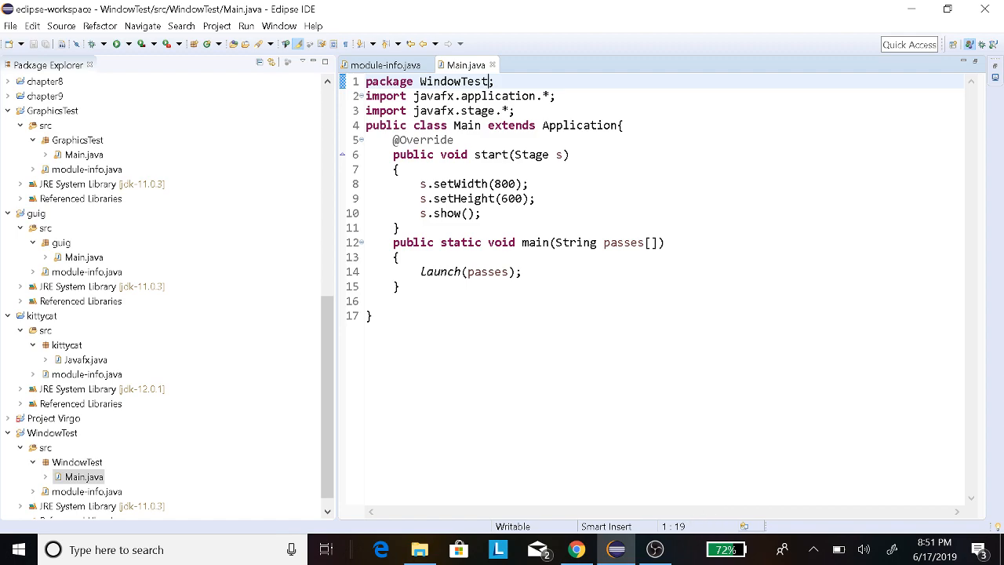
mouse_move(133, 3)
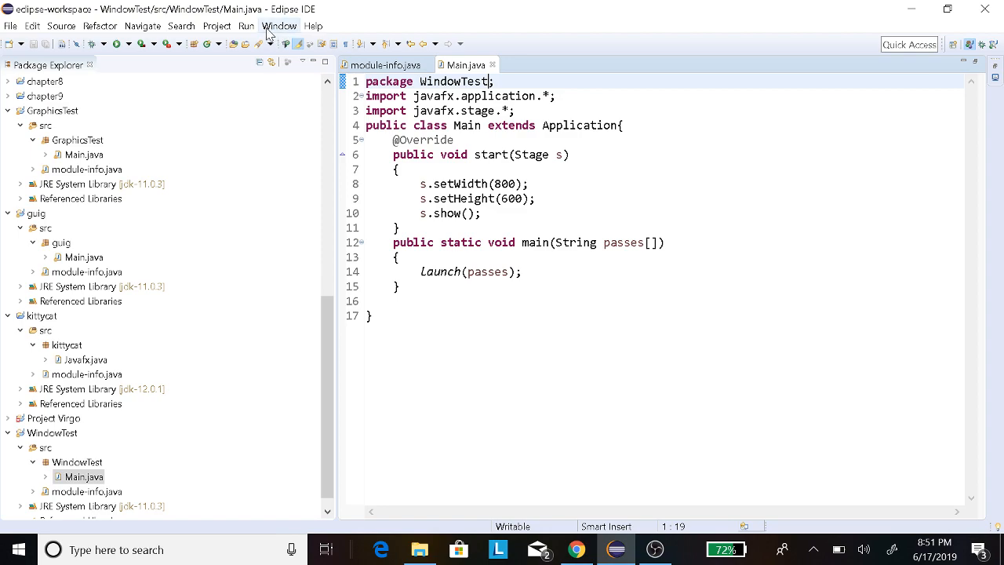
click(279, 25)
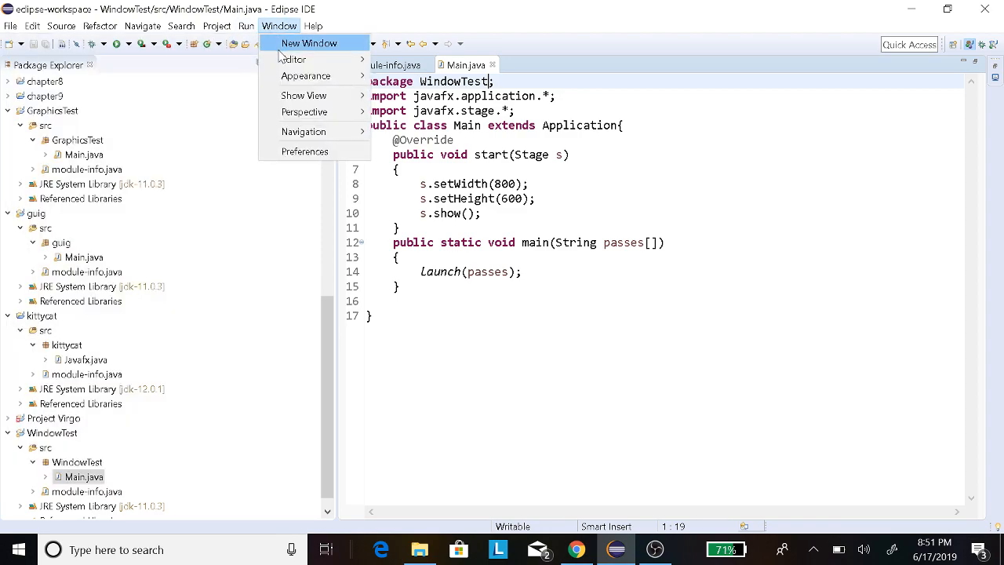
mouse_move(304, 75)
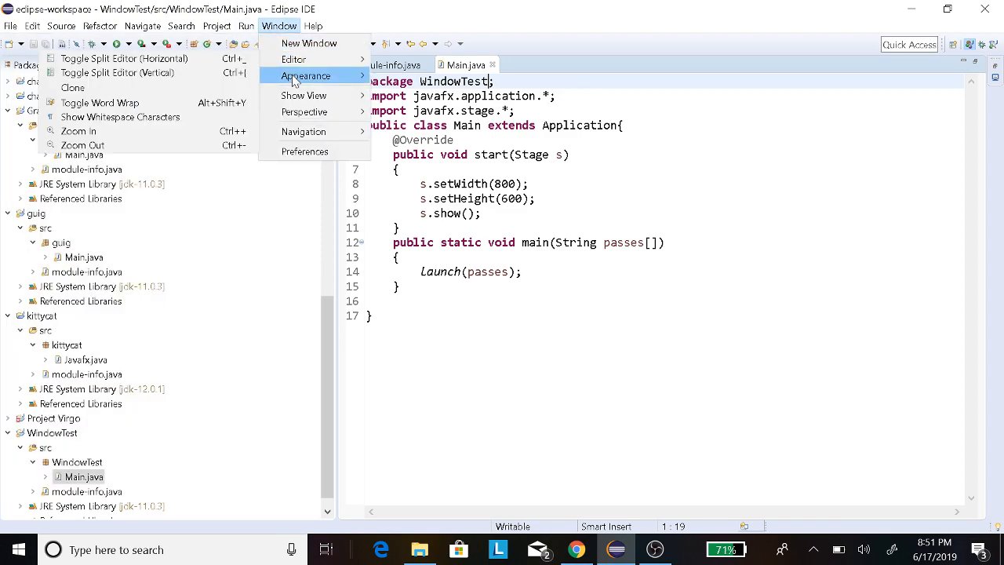
click(244, 25)
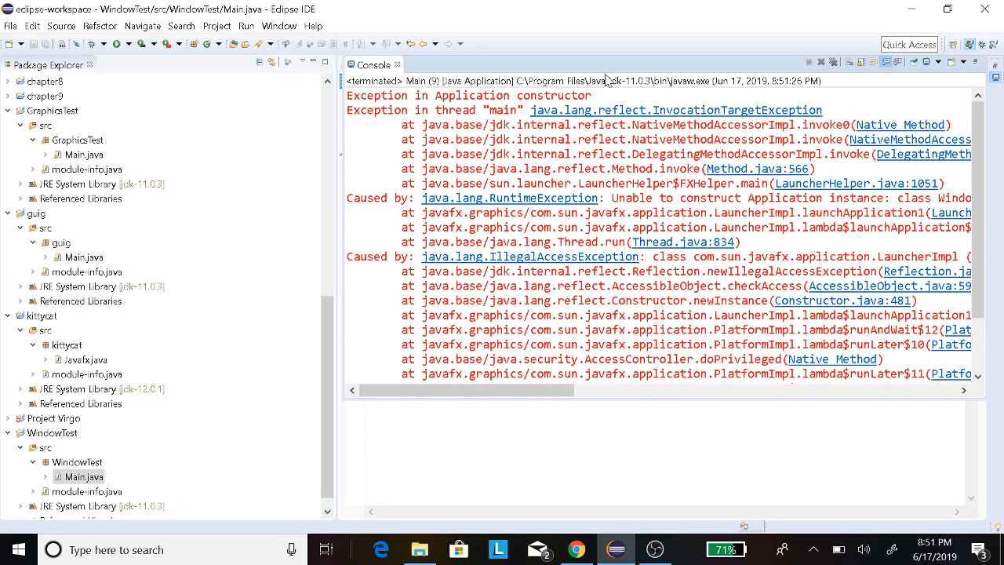
mouse_move(445, 82)
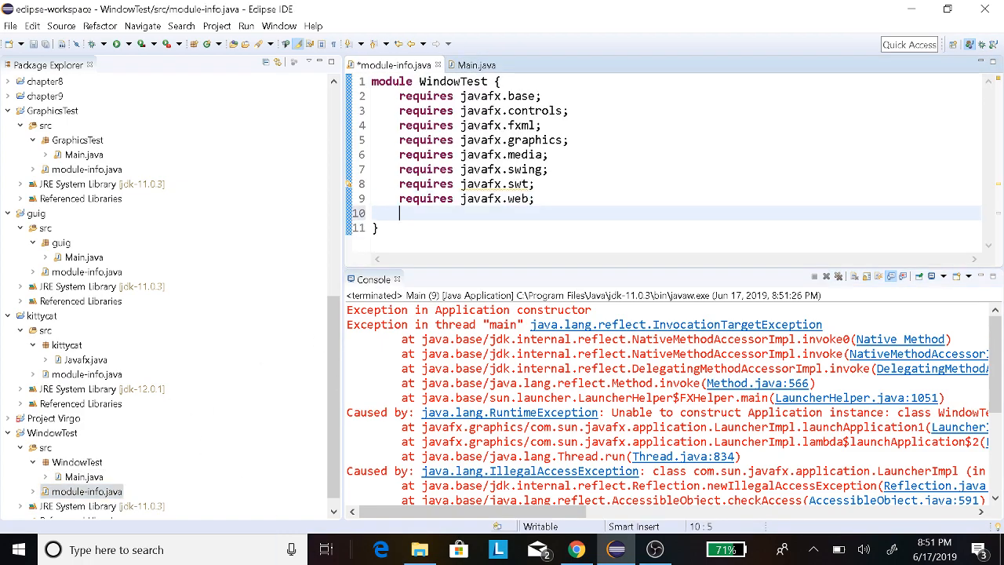
Add 'exports WindowTest;' to module-info.java before the closing brace
text(exports)
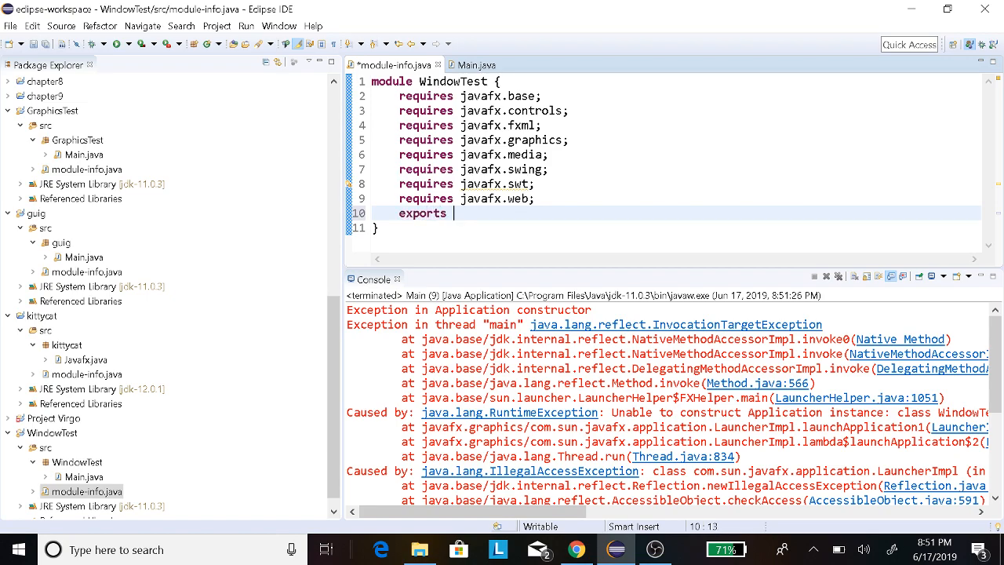
text(WindowTest)
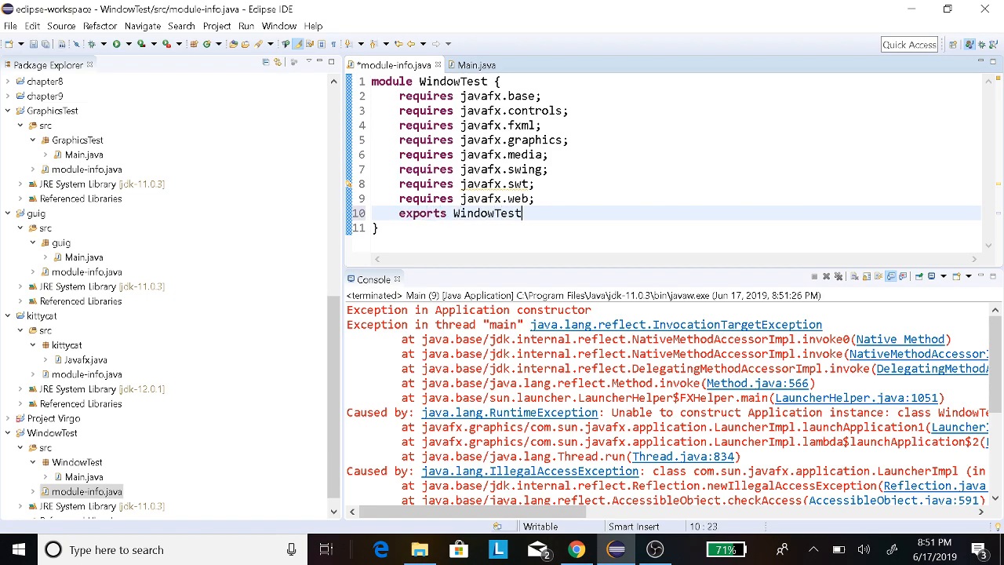
text(;)
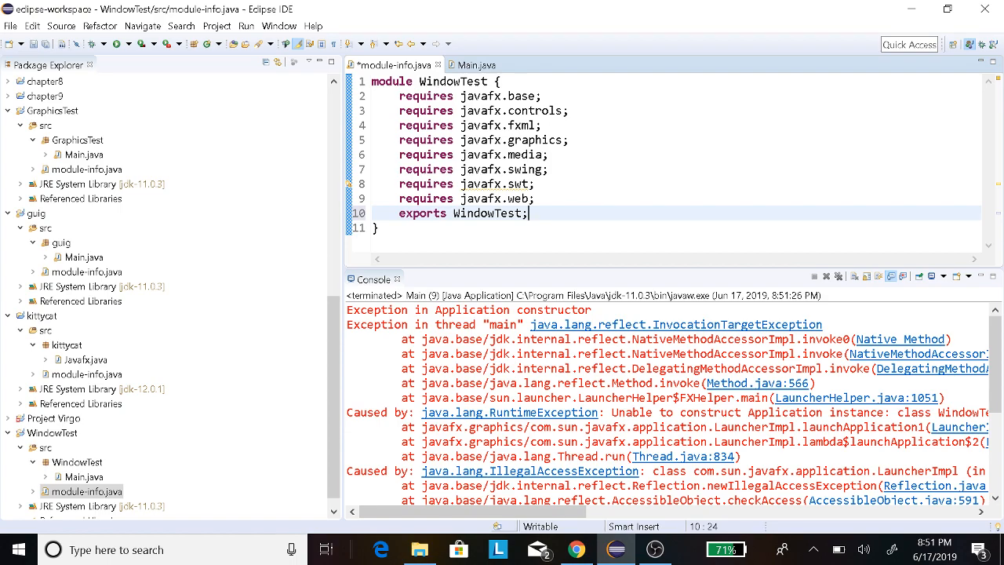
mouse_move(32, 48)
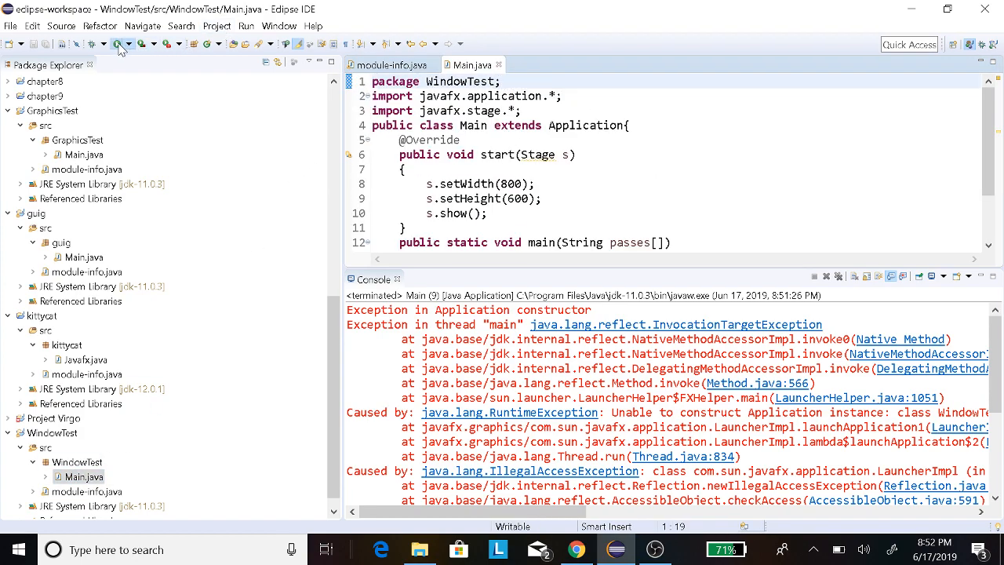
Run WindowTest to open the empty 800x600 window, then close it
click(116, 44)
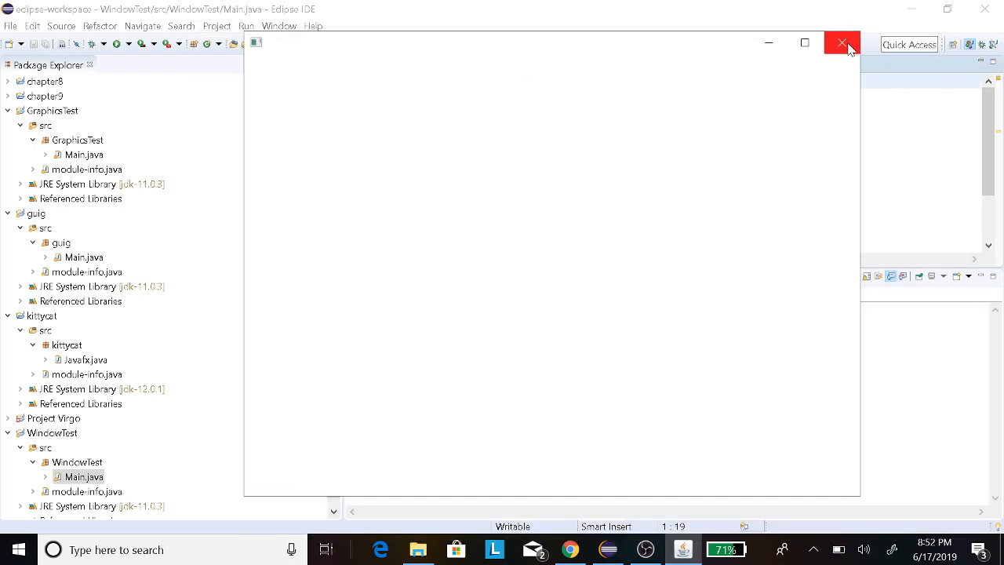
click(840, 42)
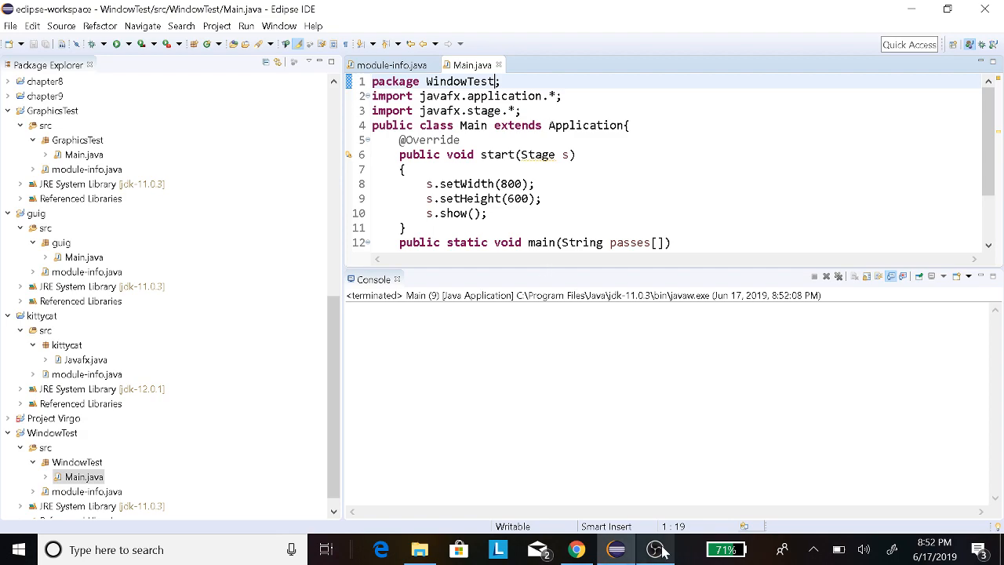
click(653, 549)
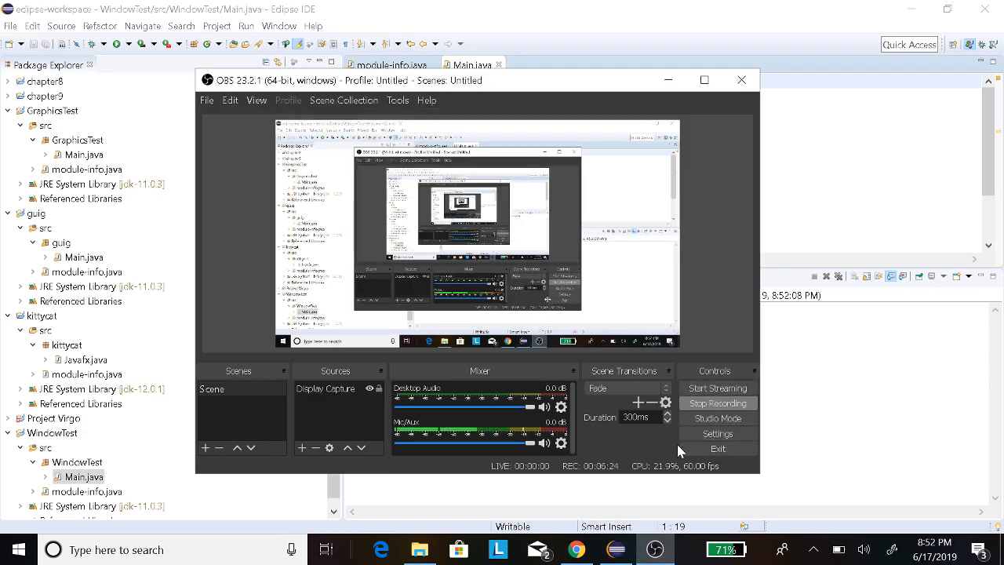